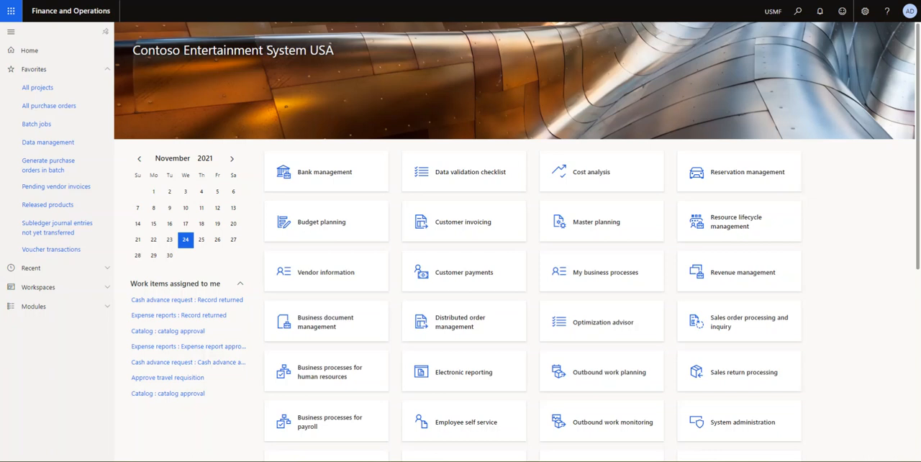
mouse_move(351, 417)
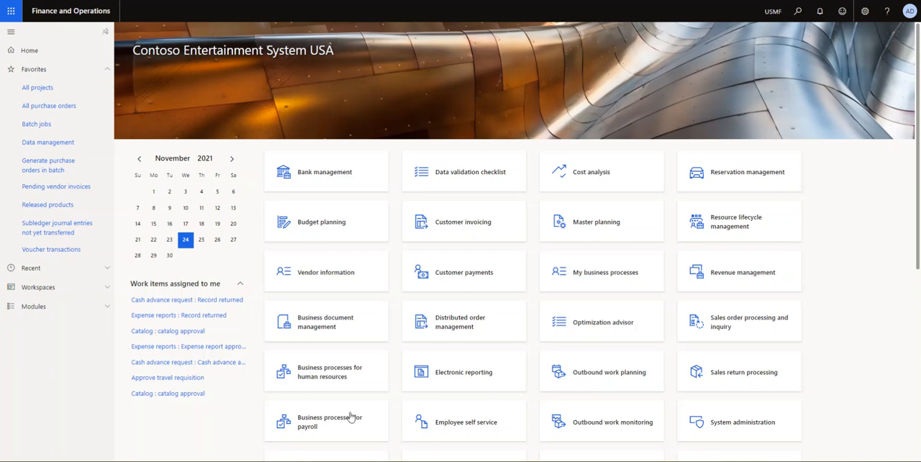
mouse_move(78, 287)
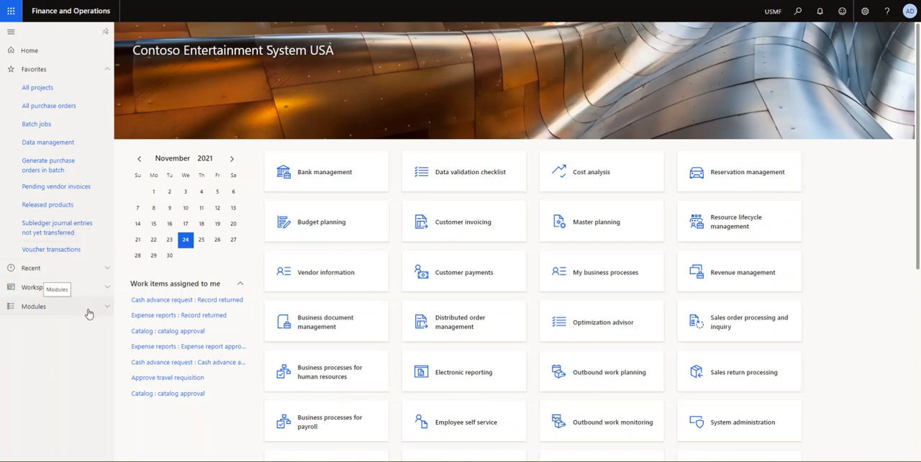
mouse_move(86, 314)
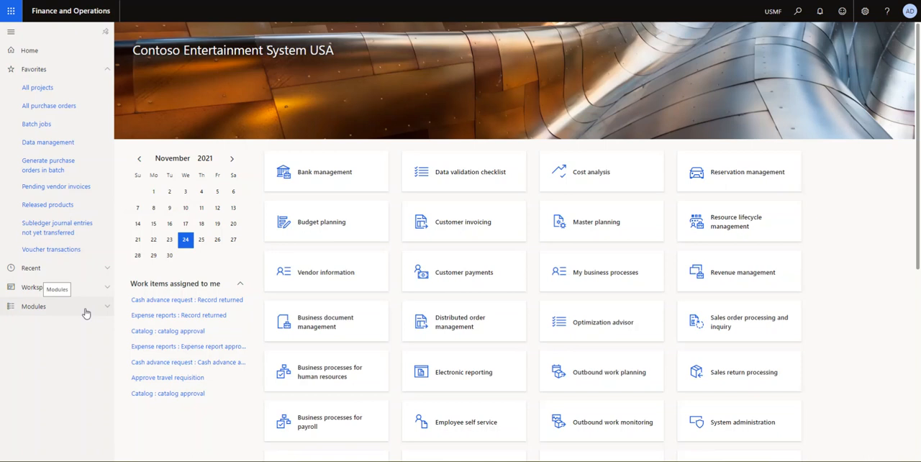
mouse_move(80, 287)
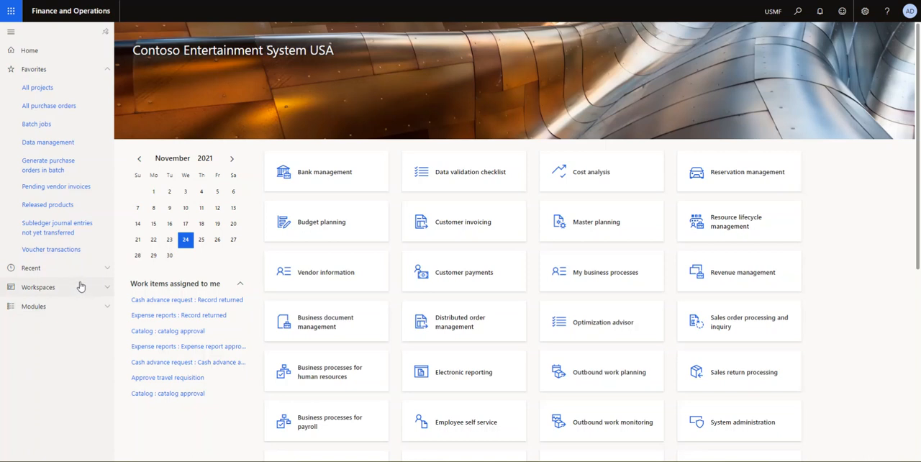
Expand Procurement and sourcing > Setup > Policies in the module navigation.
click(33, 306)
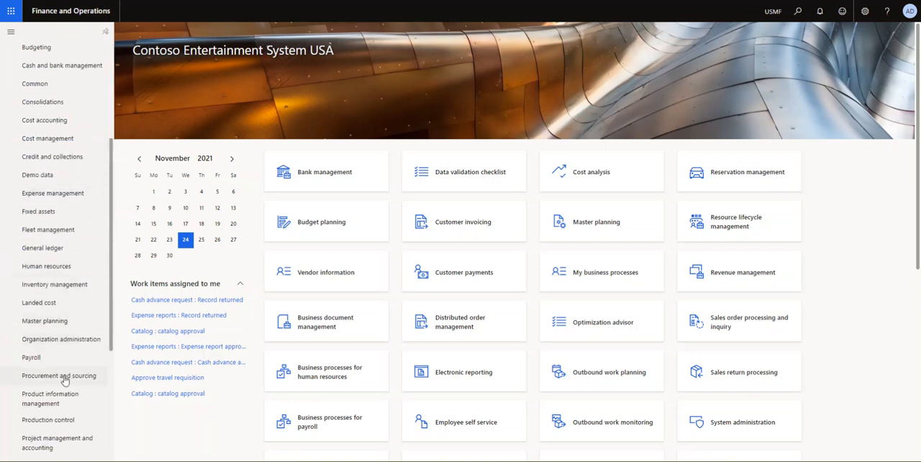
click(59, 374)
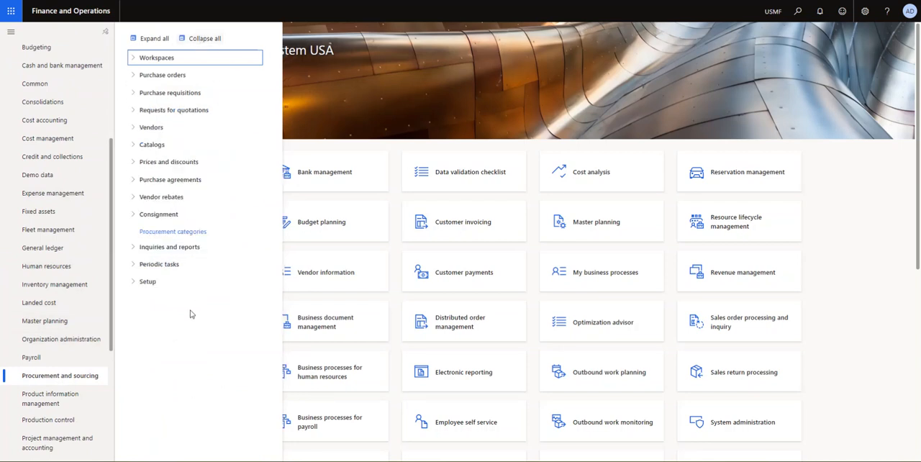
click(147, 282)
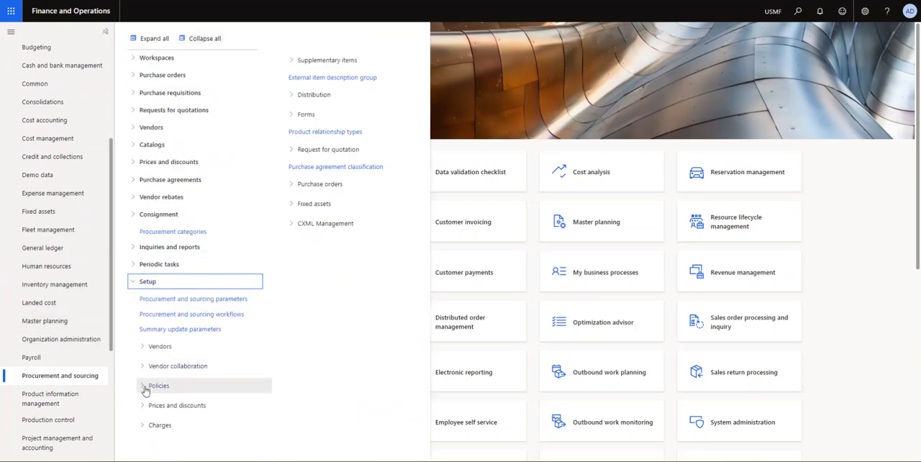
click(142, 386)
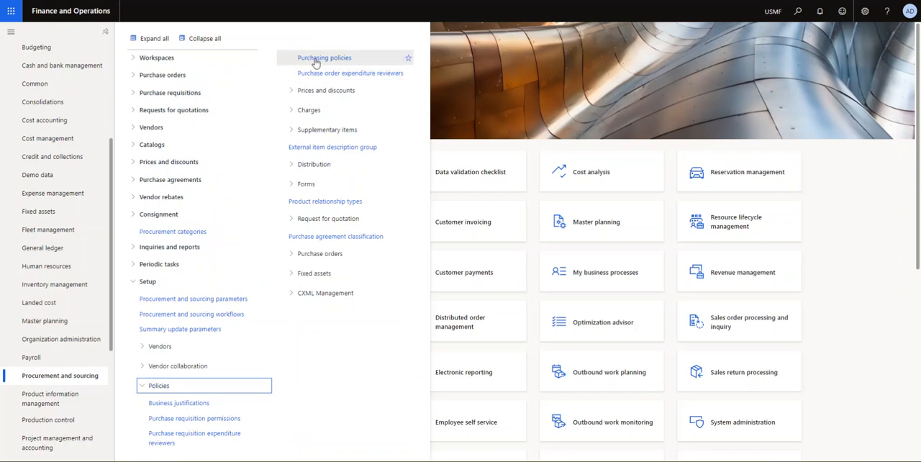
Open Procurement Policy USMF and scroll down to its Policy rules FastTab.
click(324, 57)
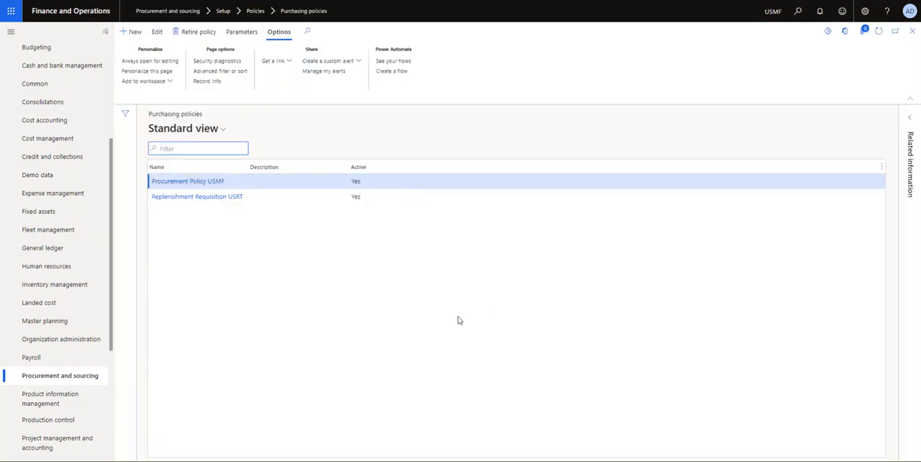
mouse_move(179, 257)
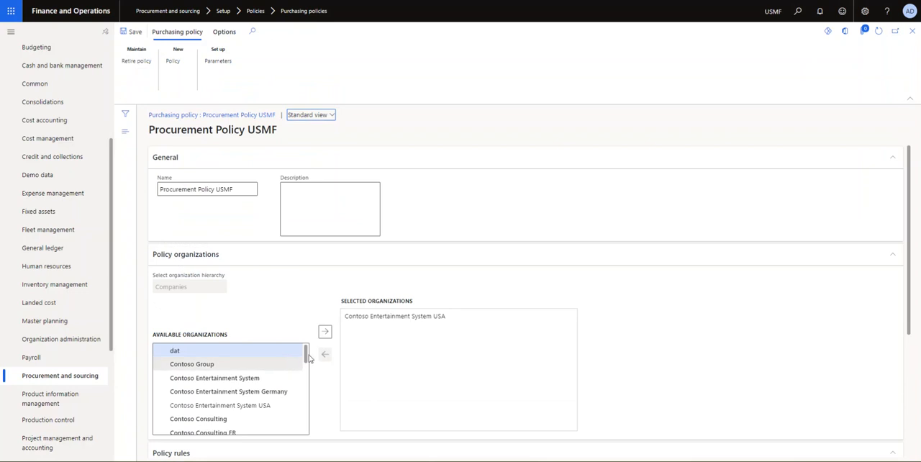
mouse_move(394, 317)
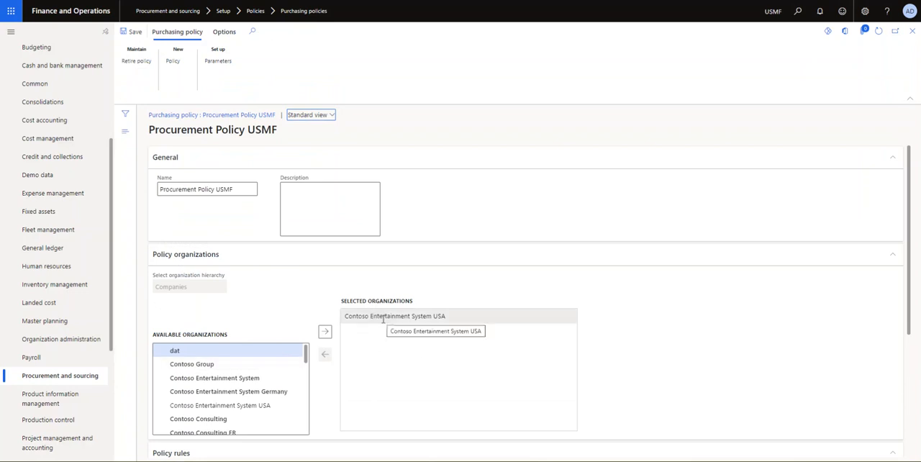
click(395, 317)
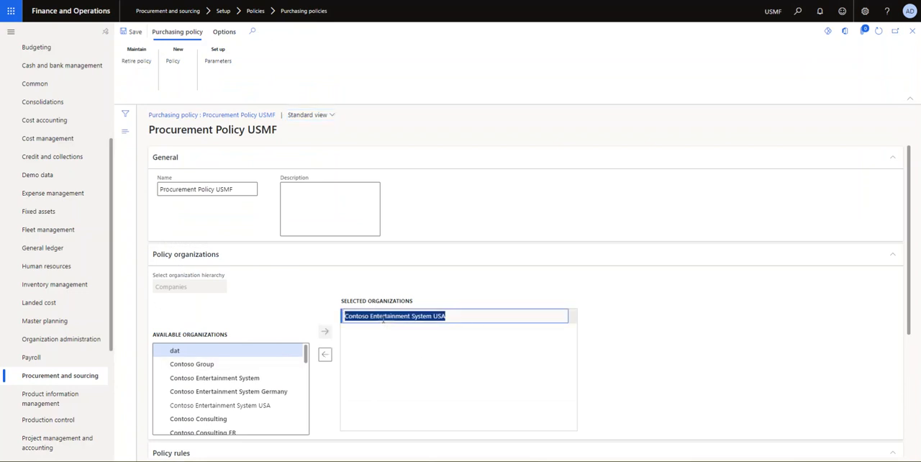
scroll(down, 3)
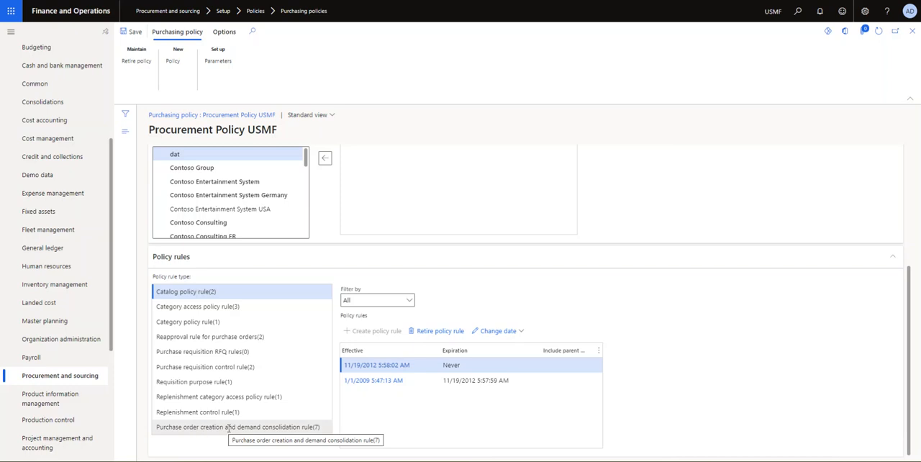
Open the Purchase order creation and demand consolidation rule of the policy.
click(238, 426)
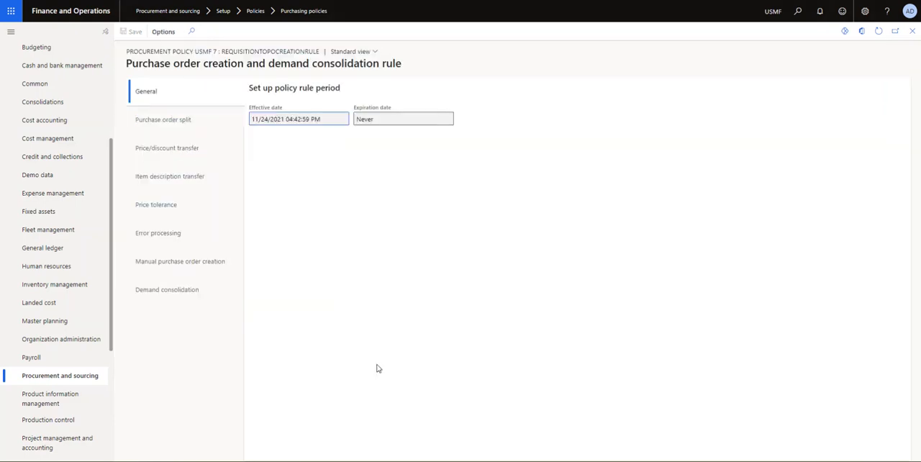
mouse_move(147, 328)
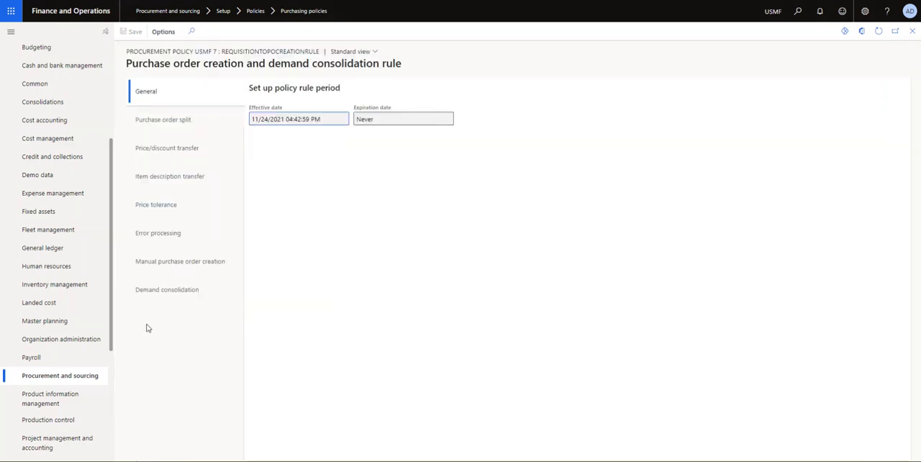
mouse_move(113, 314)
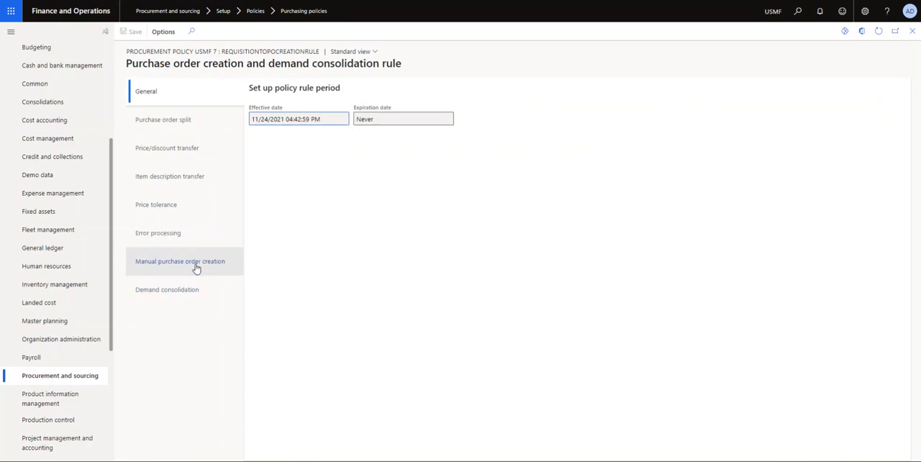
Show the Manual purchase order creation settings, set to manually create purchase orders.
click(180, 262)
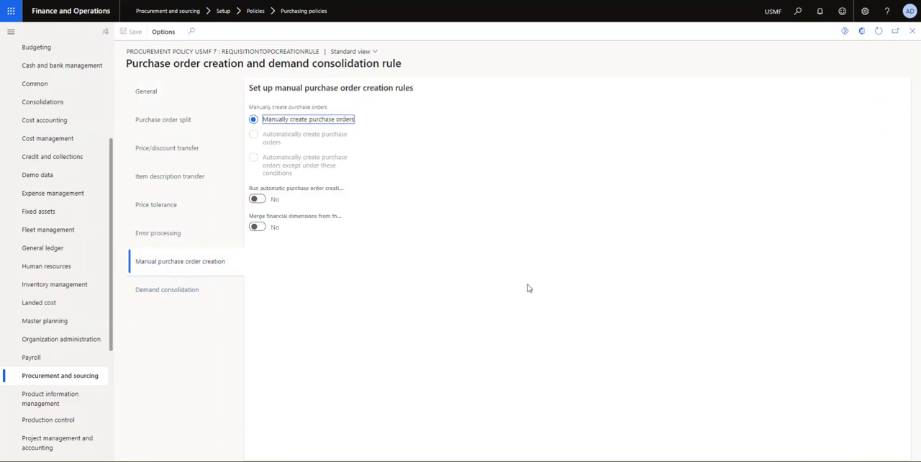
mouse_move(274, 129)
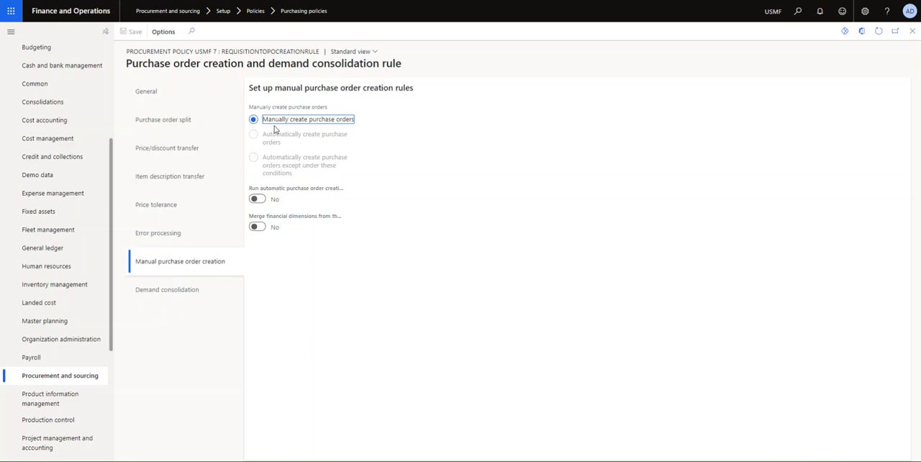
mouse_move(285, 89)
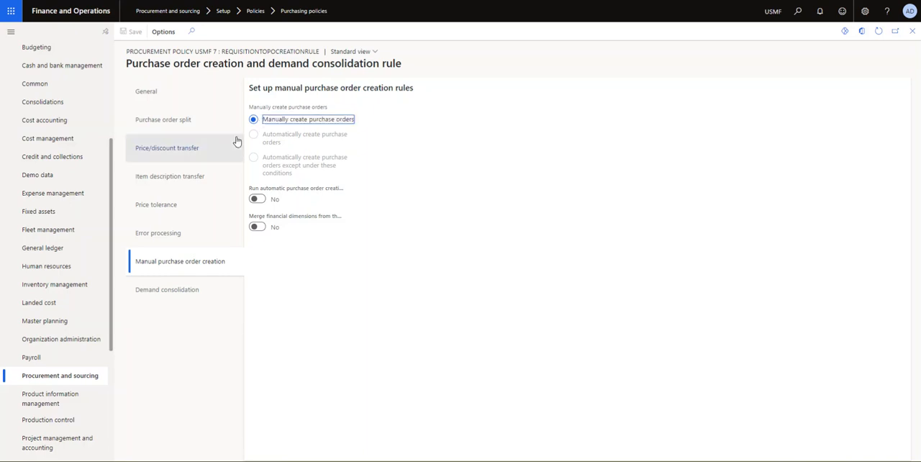
mouse_move(306, 129)
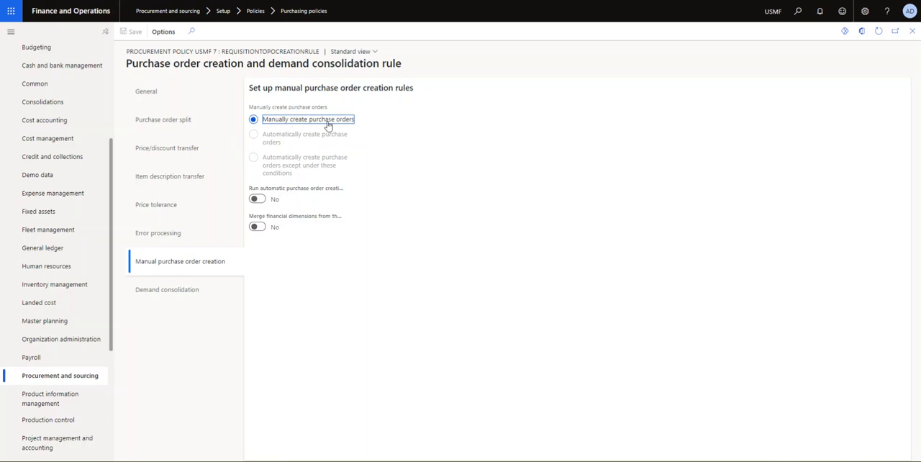
mouse_move(331, 126)
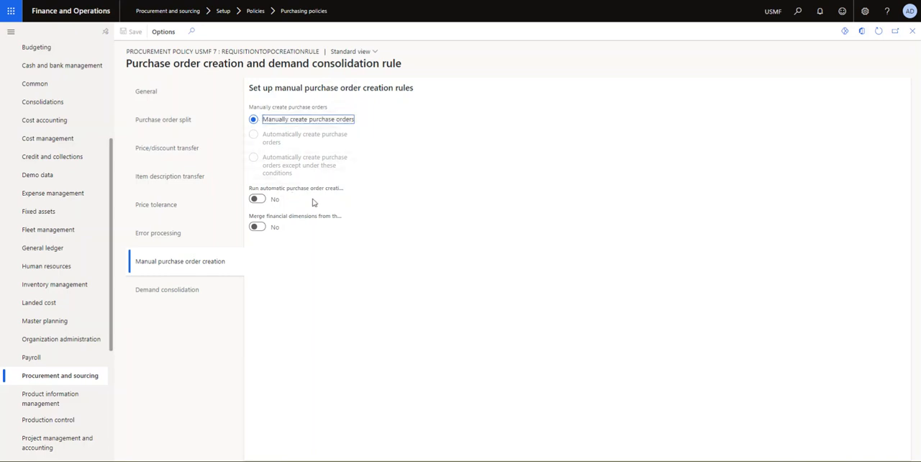
mouse_move(305, 168)
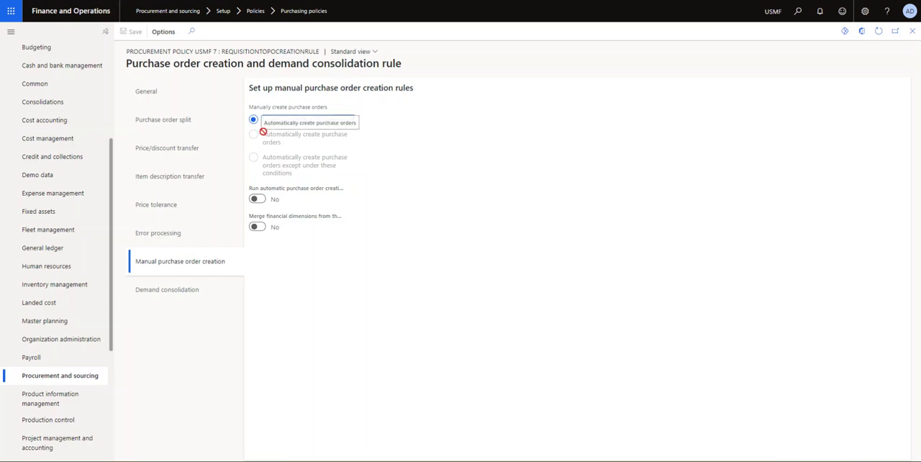
mouse_move(322, 138)
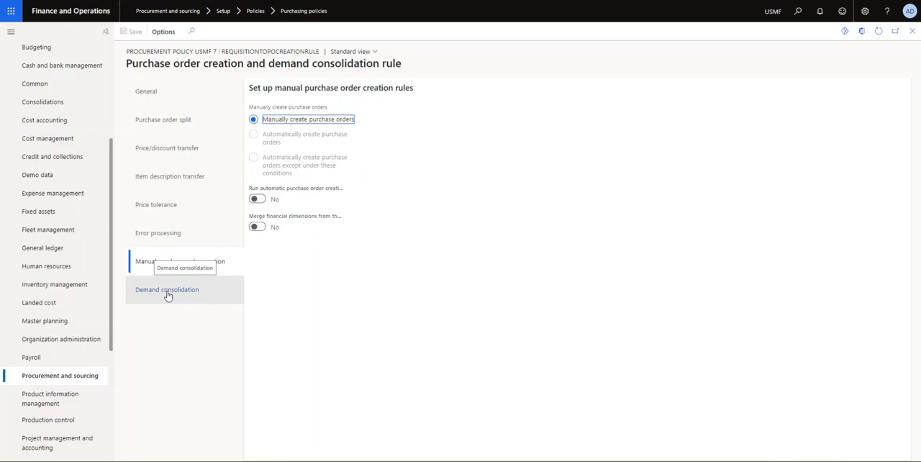
click(167, 290)
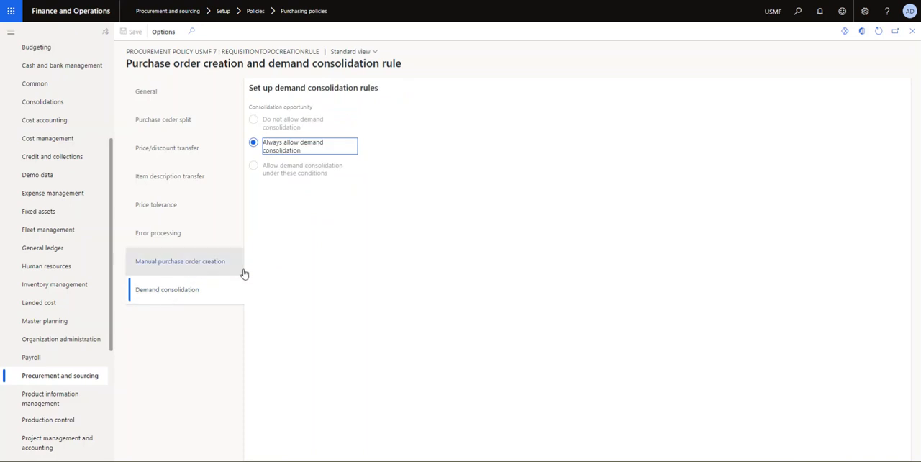
mouse_move(348, 236)
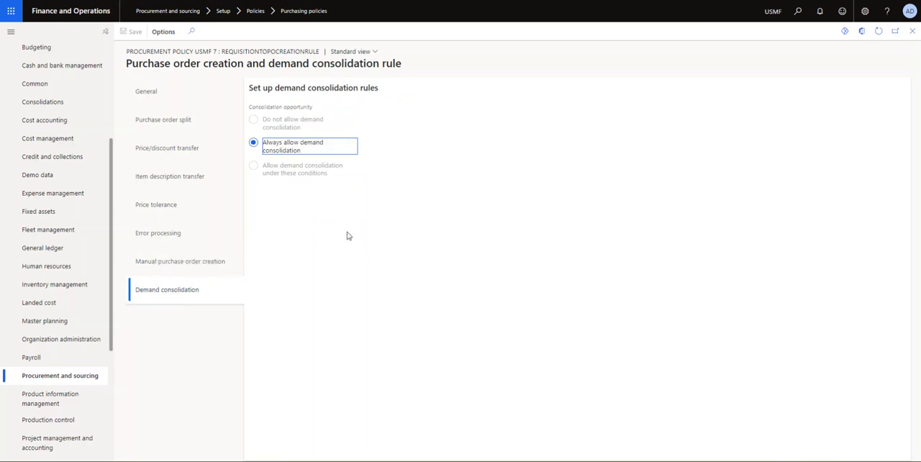
mouse_move(269, 142)
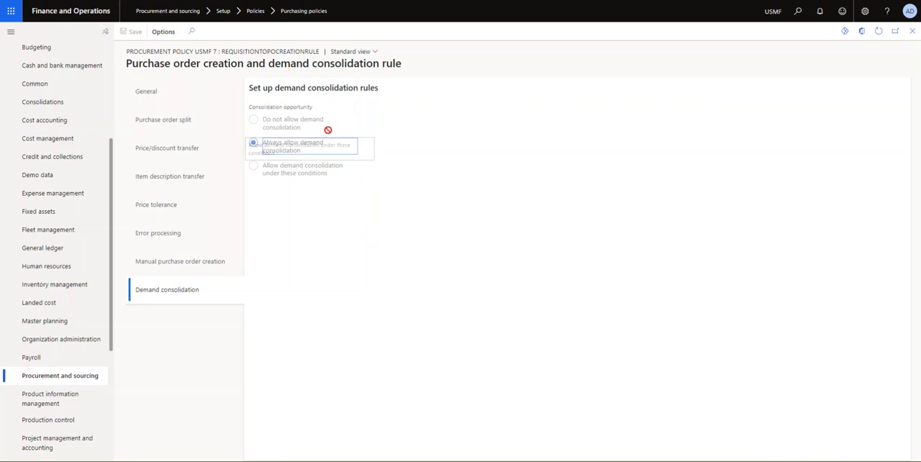
click(254, 141)
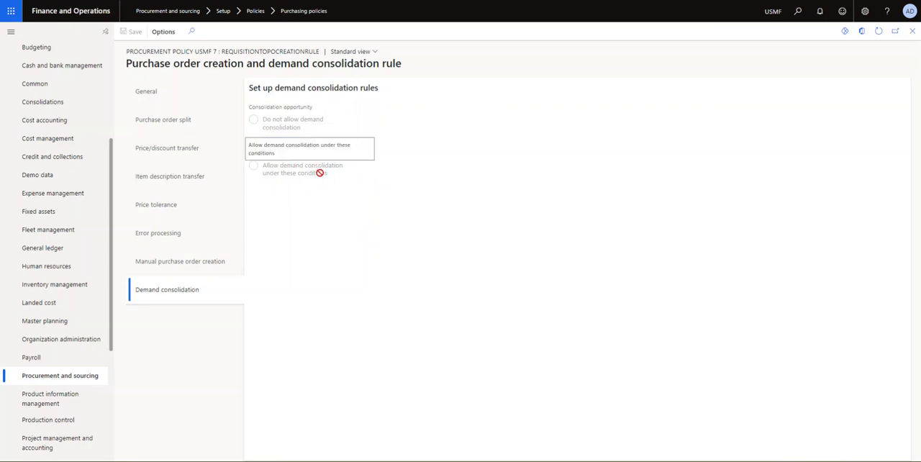
click(253, 141)
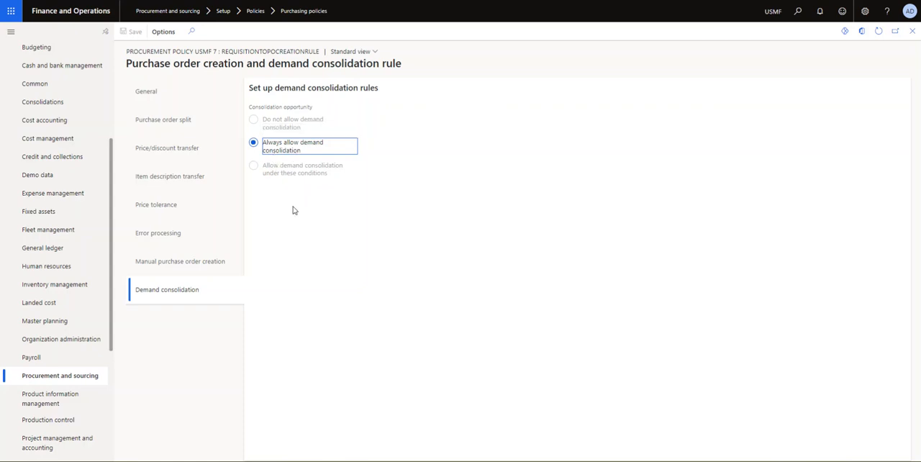
mouse_move(299, 216)
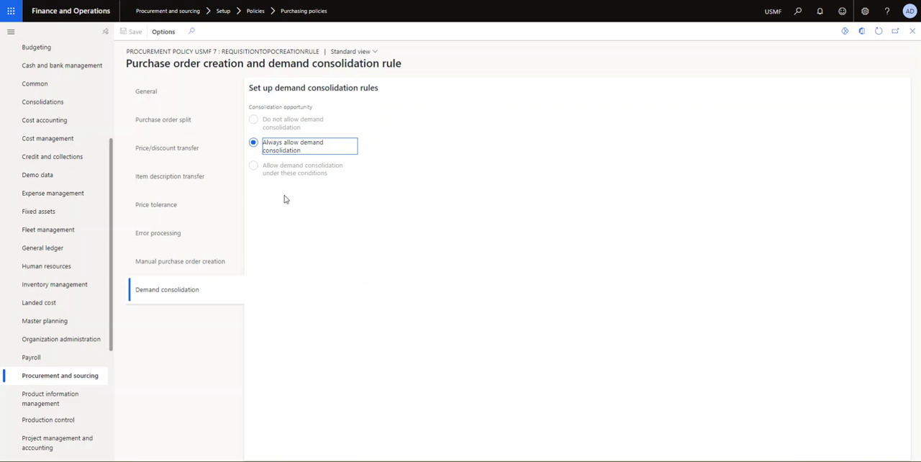
mouse_move(302, 191)
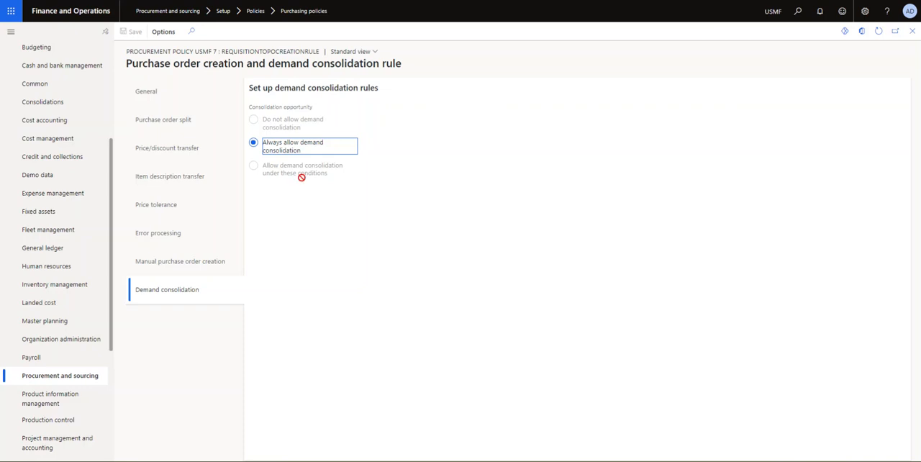
mouse_move(312, 214)
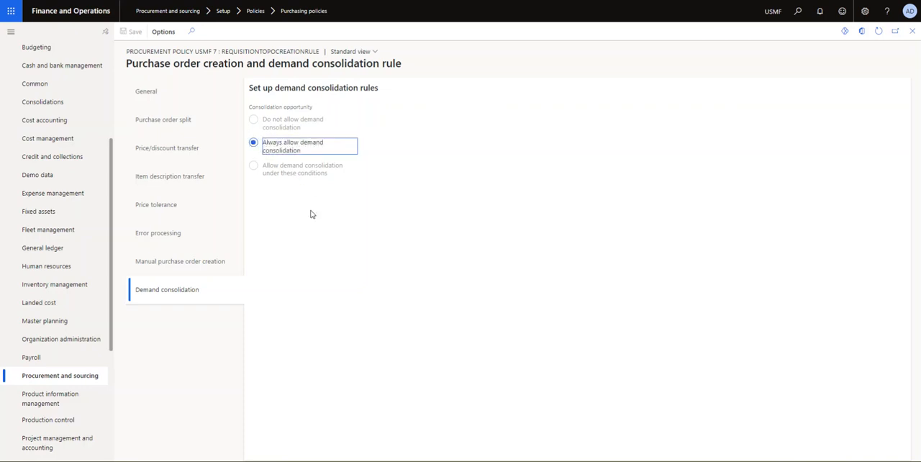
mouse_move(245, 170)
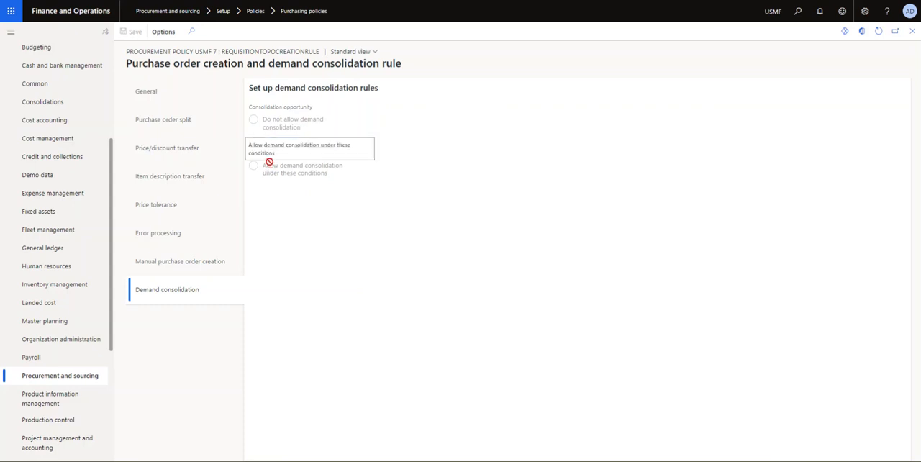
click(253, 142)
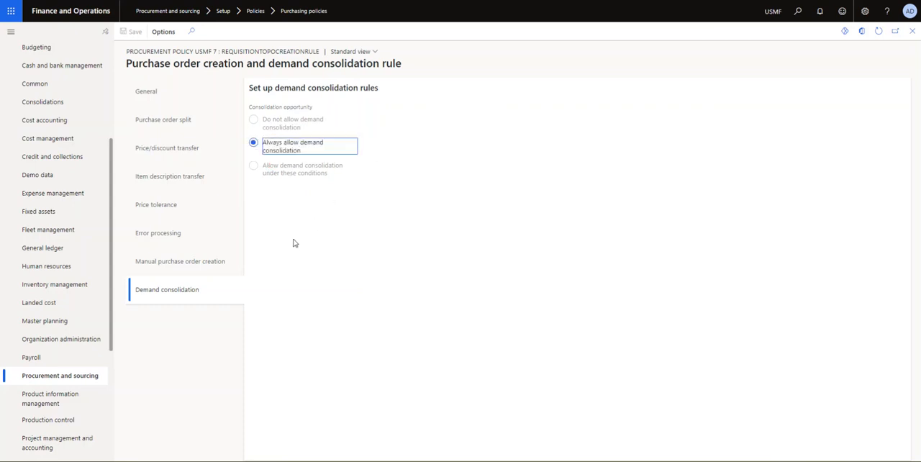
mouse_move(268, 238)
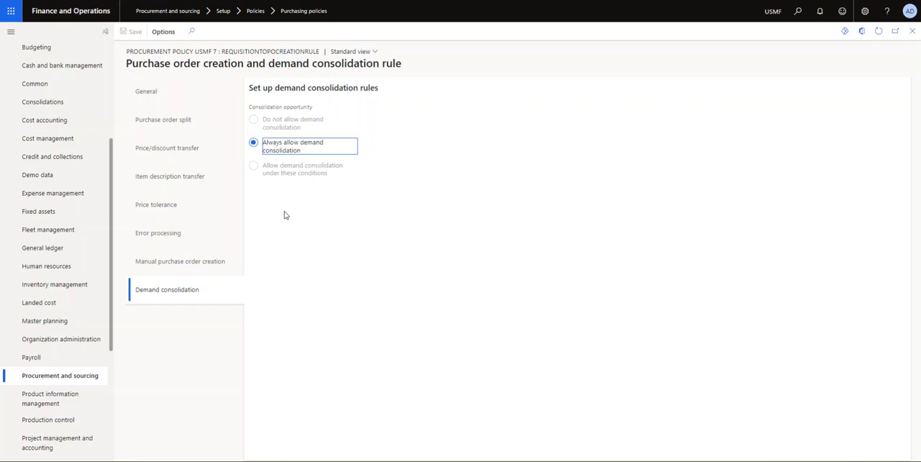
mouse_move(192, 262)
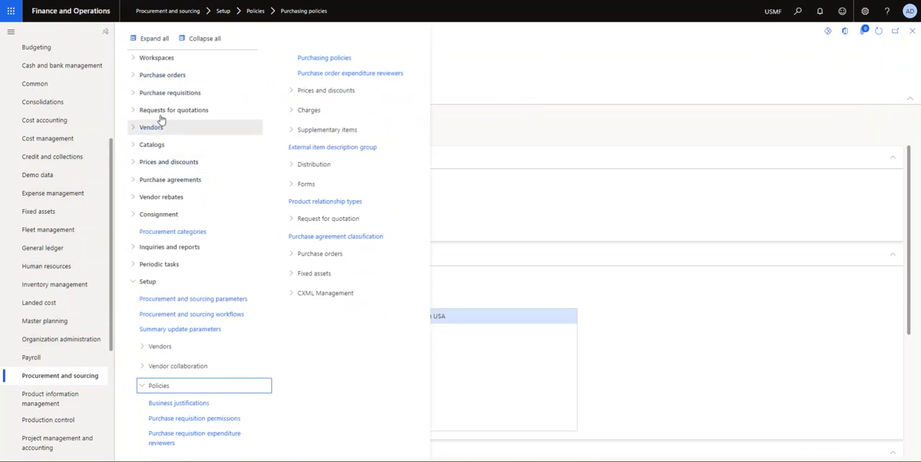
Navigate to Purchase requisitions > All purchase requisitions in the module menu.
click(204, 38)
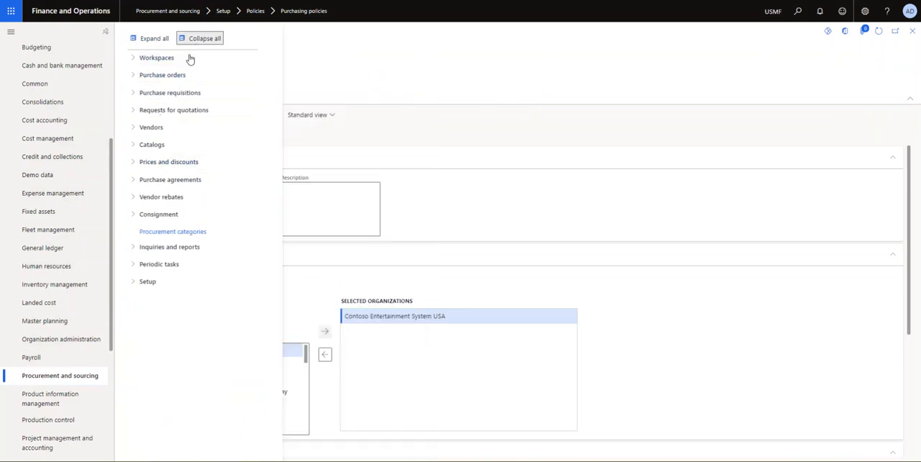
click(170, 92)
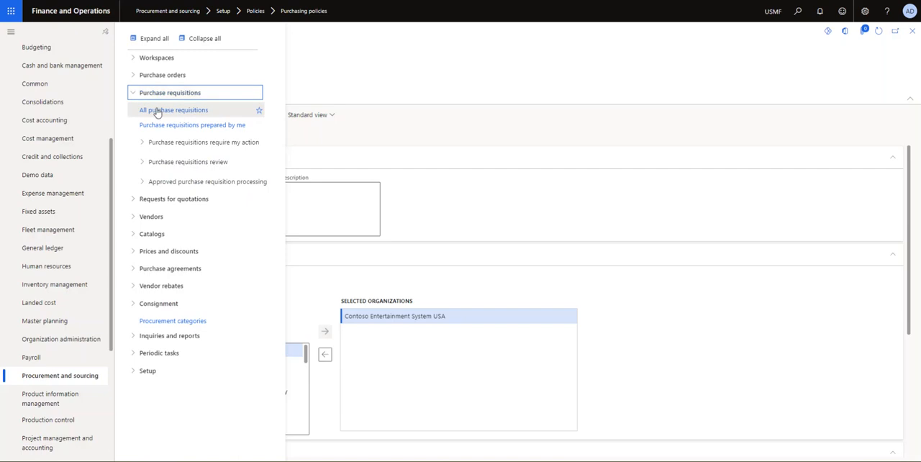
click(173, 109)
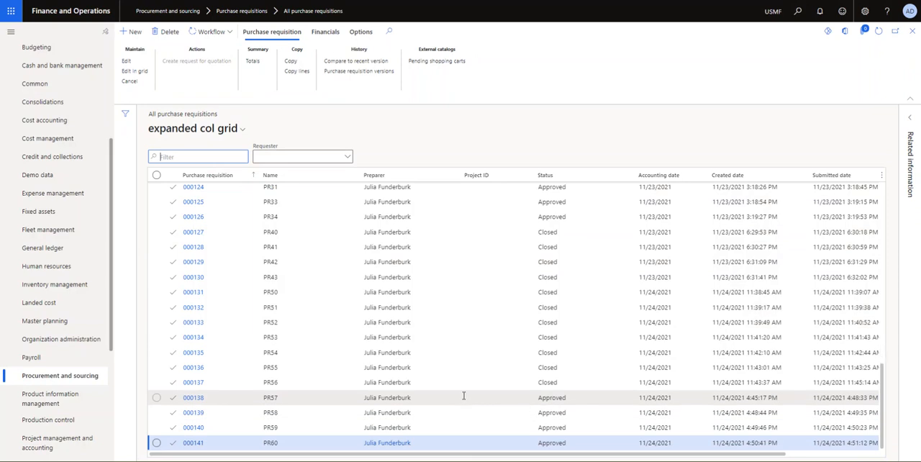
mouse_move(271, 397)
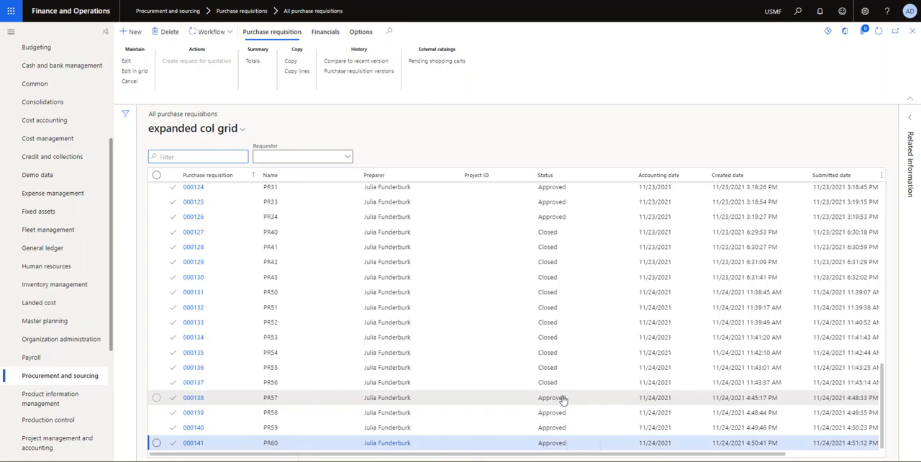
mouse_move(553, 398)
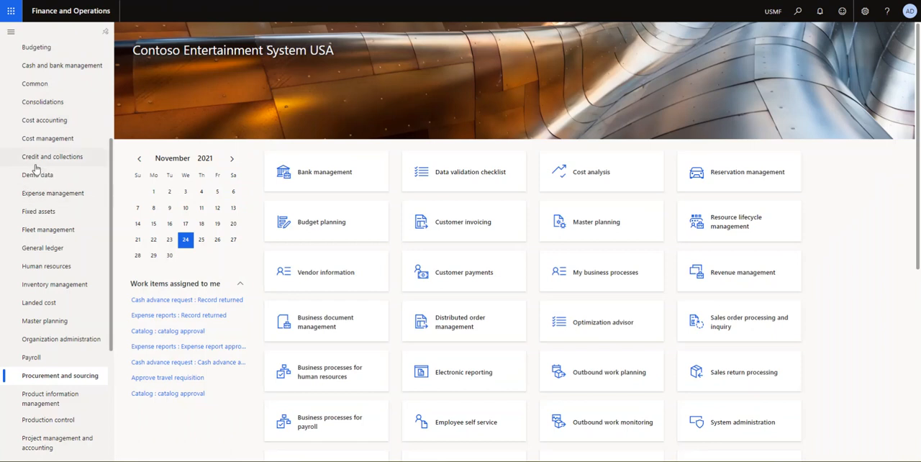
mouse_move(43, 248)
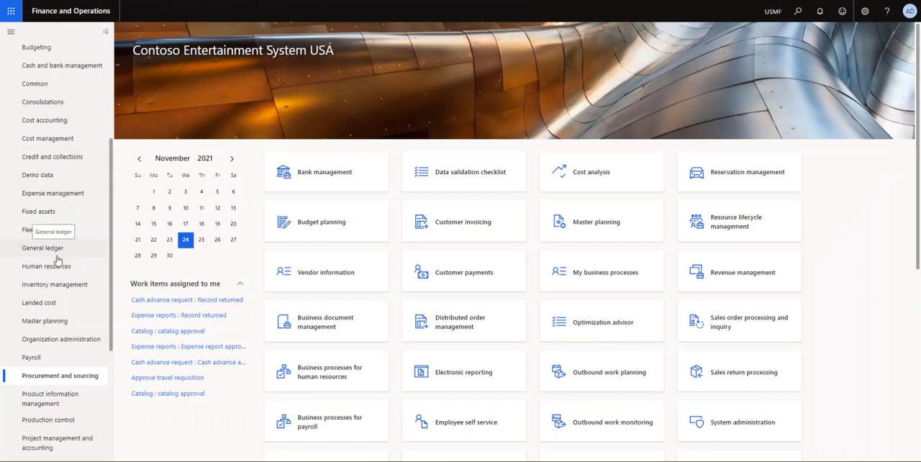
Reopen the Procurement and sourcing menu and expand the Purchase requisitions group.
click(56, 374)
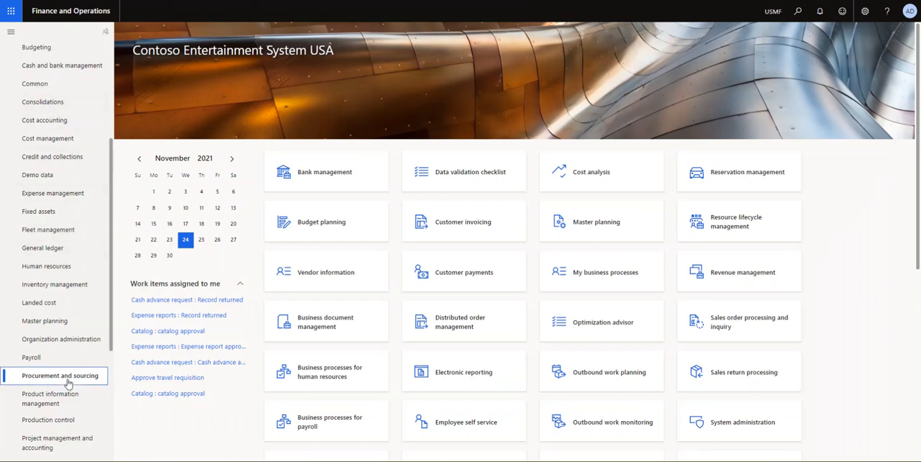
click(58, 374)
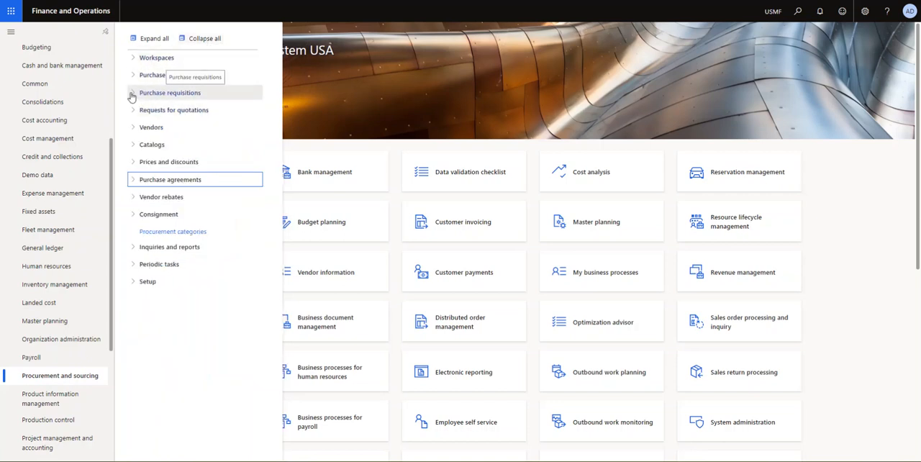
click(170, 92)
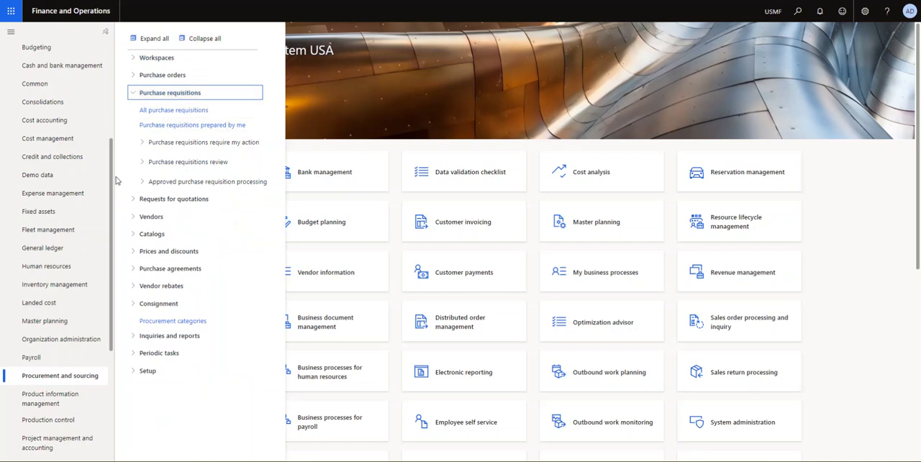
mouse_move(187, 181)
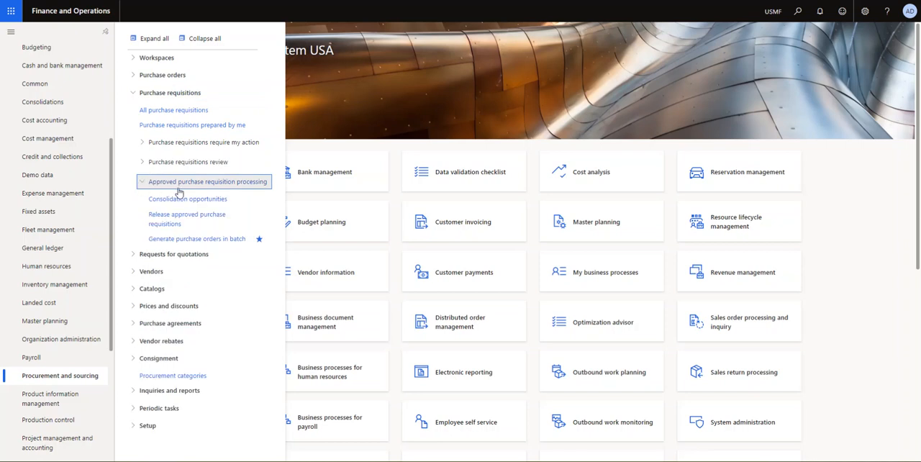
mouse_move(187, 199)
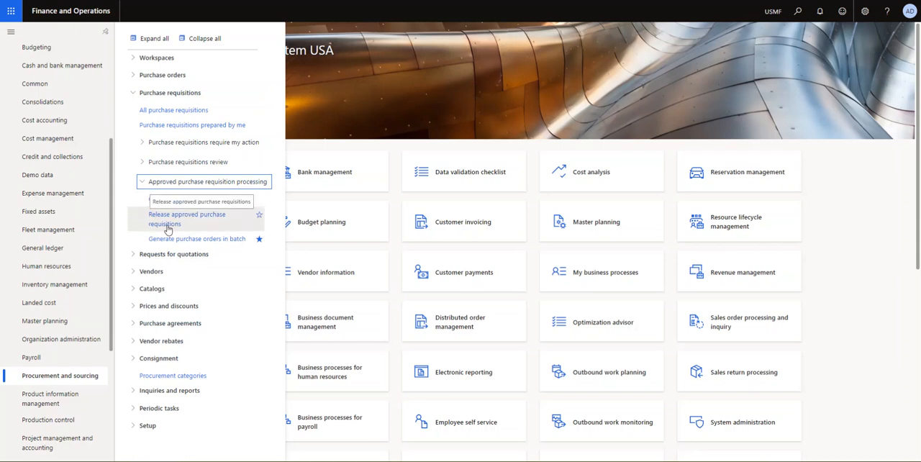
mouse_move(186, 228)
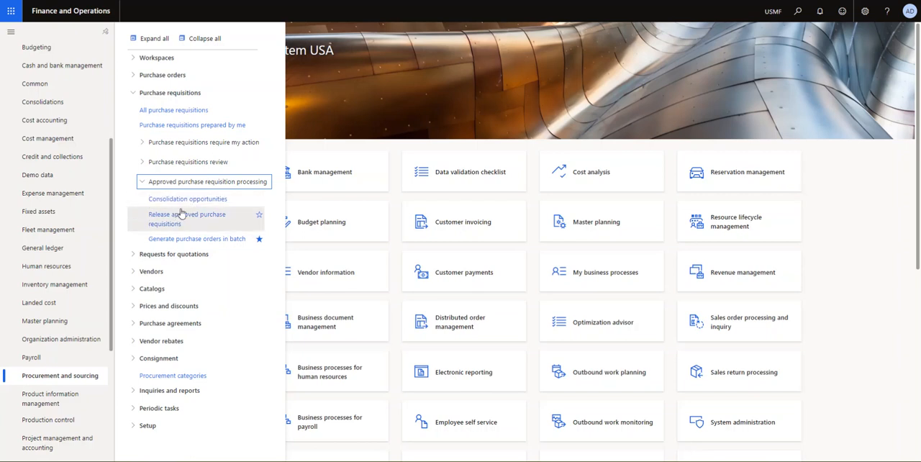
mouse_move(187, 203)
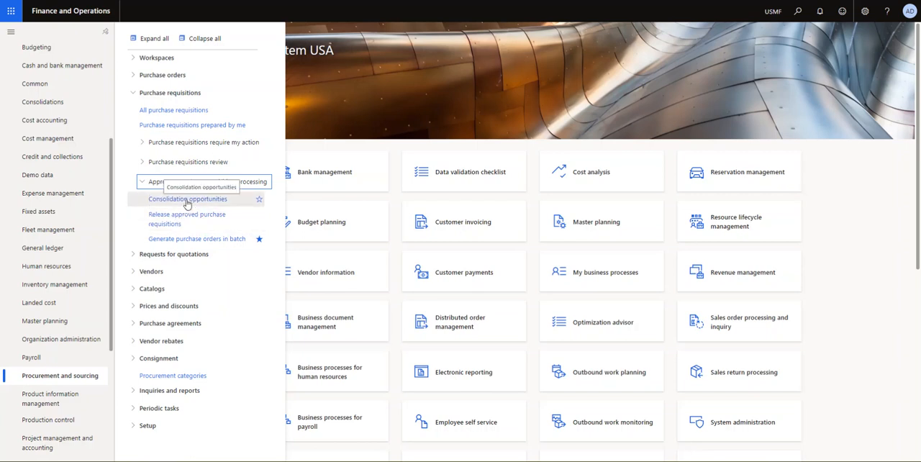
mouse_move(187, 219)
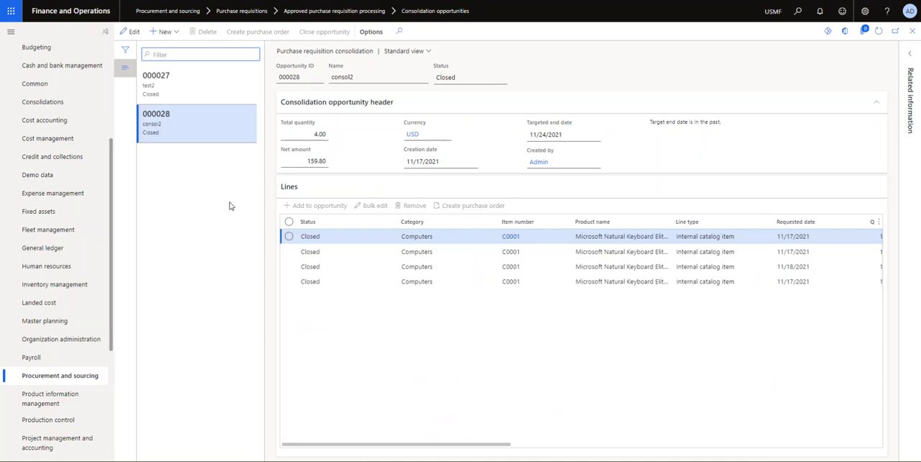
Create opportunity 'Consolidation for vendor US-111' in USD ending 12/1/2021 and confirm.
click(161, 31)
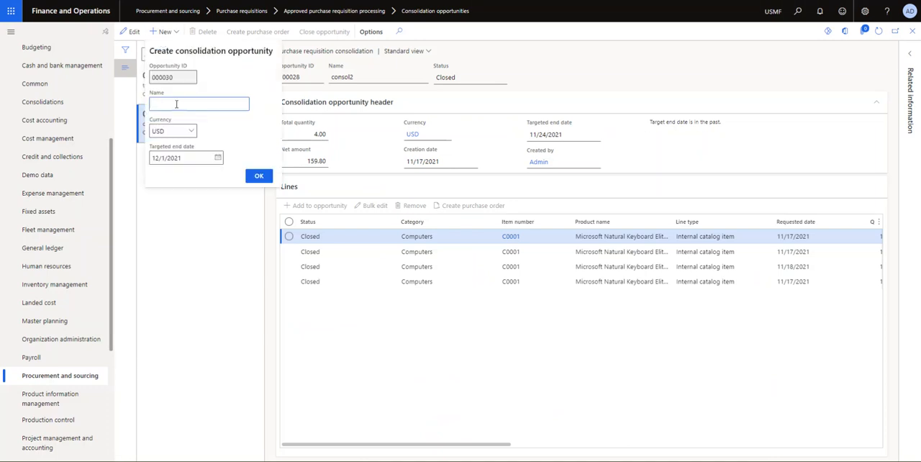
text(Consolidation for vendor)
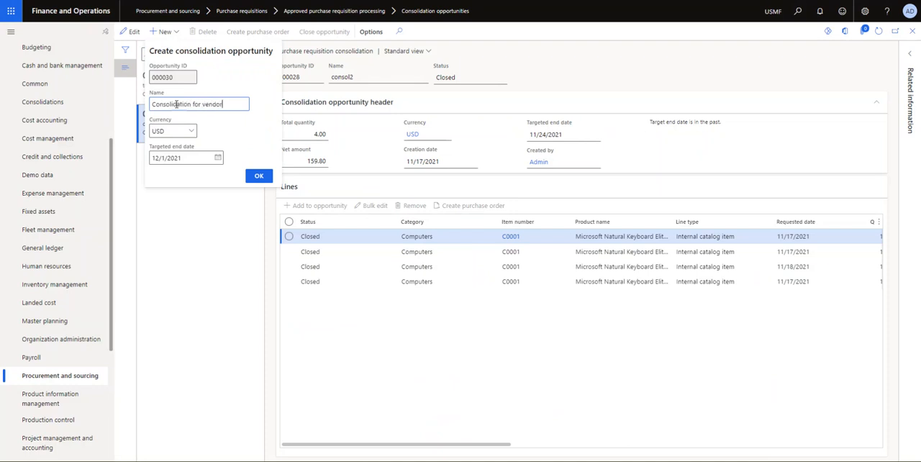
text(US-111)
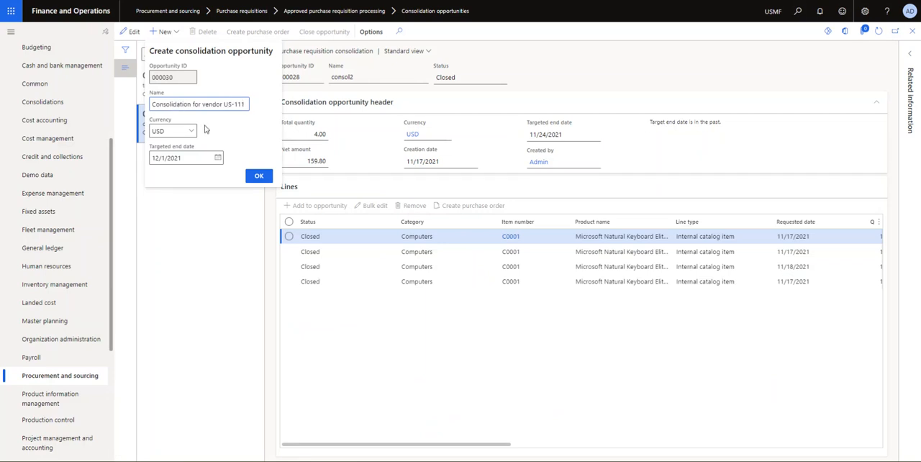
mouse_move(259, 176)
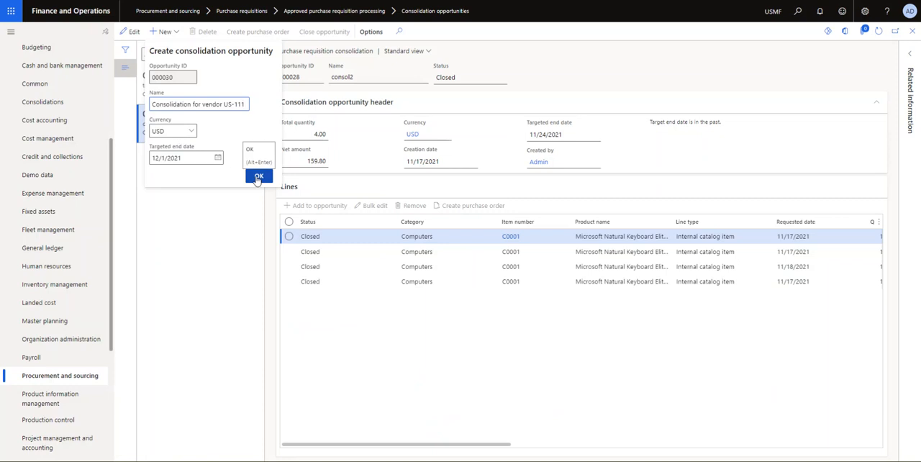
click(259, 177)
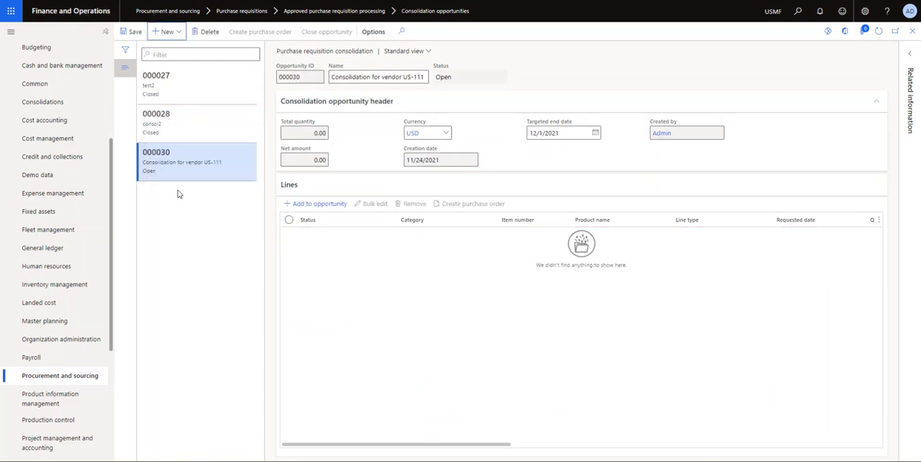
mouse_move(205, 171)
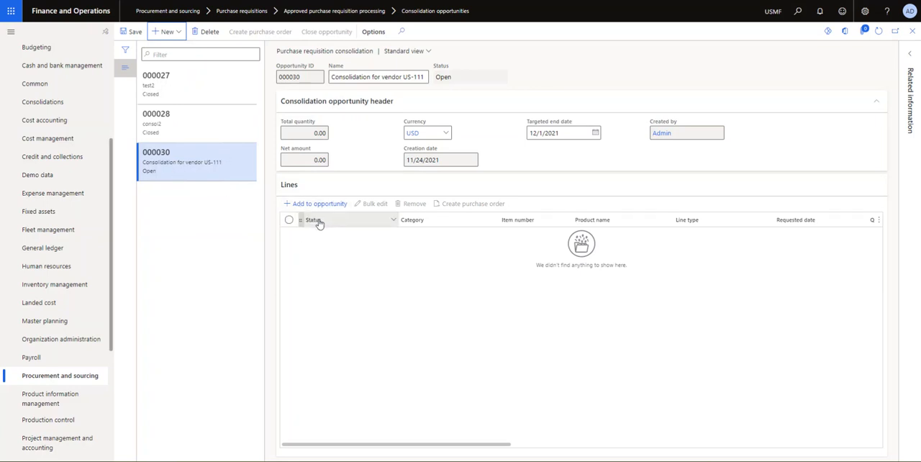
mouse_move(315, 219)
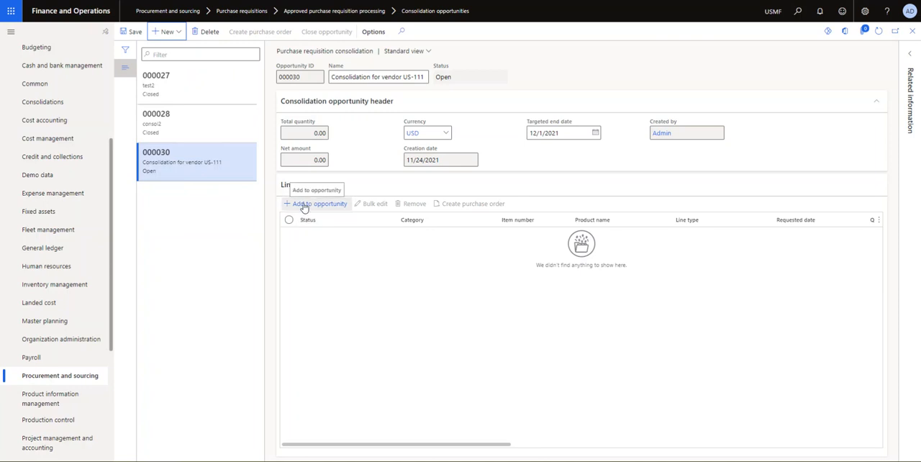
Add the four approved requisition lines, including Laptops, to opportunity 000030.
click(317, 203)
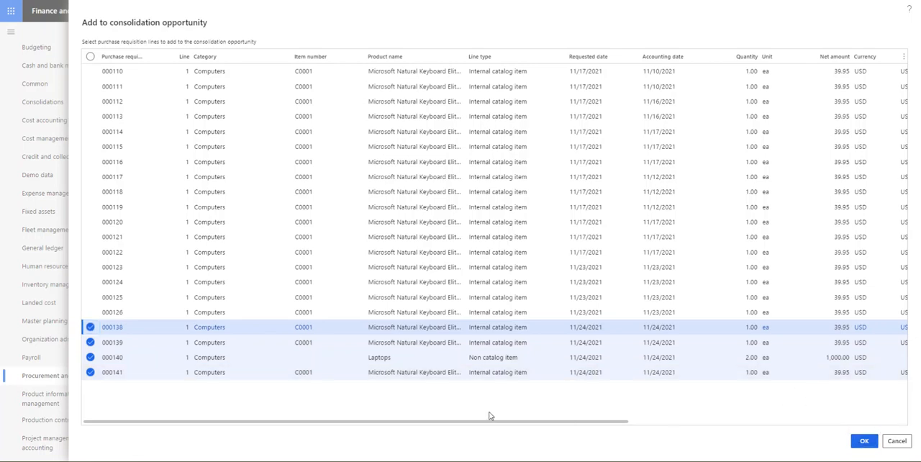
click(863, 441)
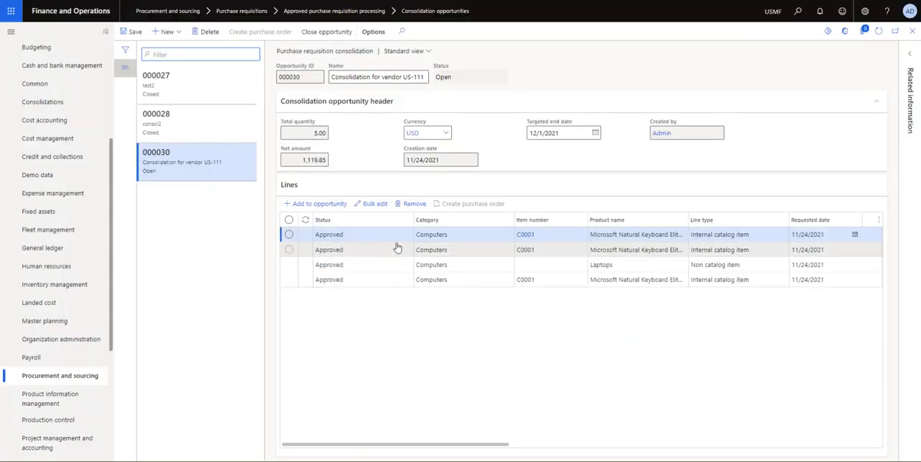
scroll(right, 3)
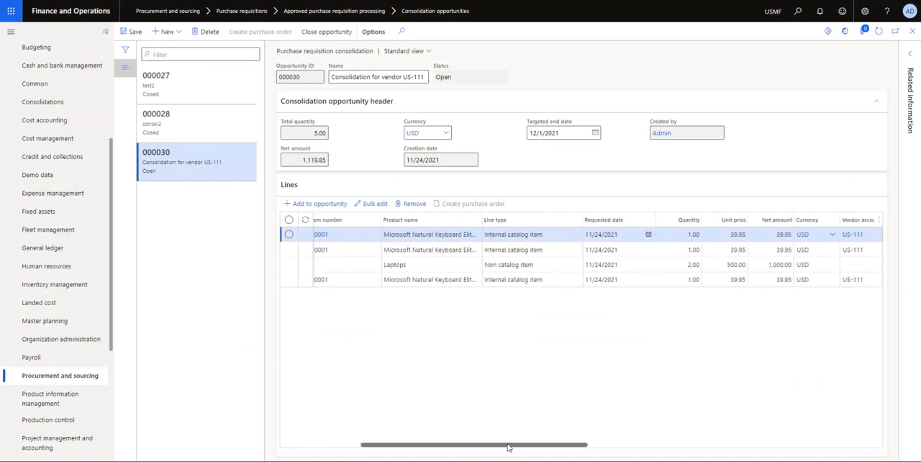
scroll(right, 3)
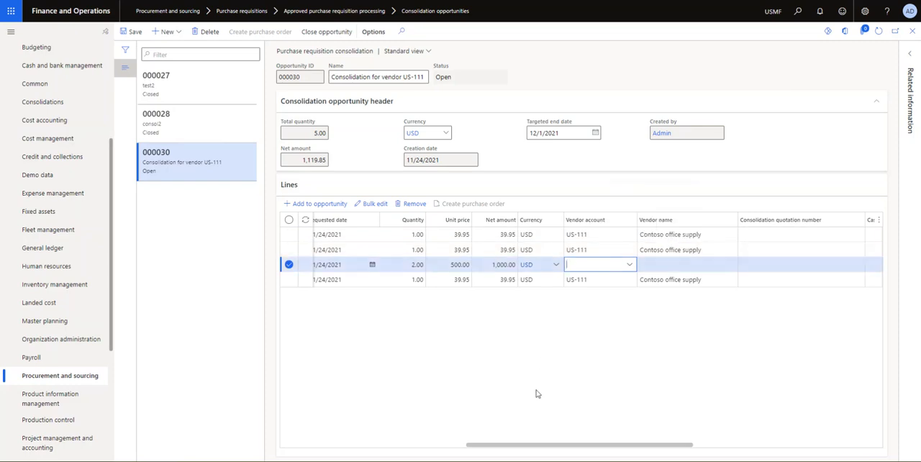
scroll(right, 3)
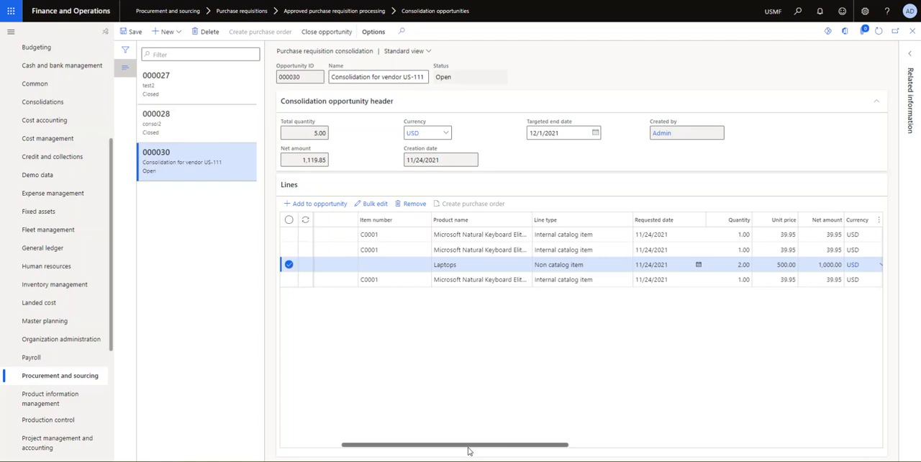
scroll(right, 3)
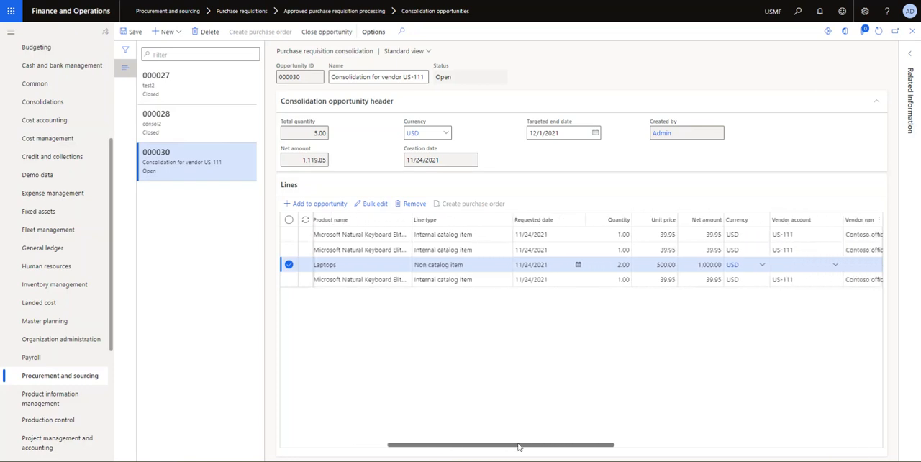
scroll(right, 3)
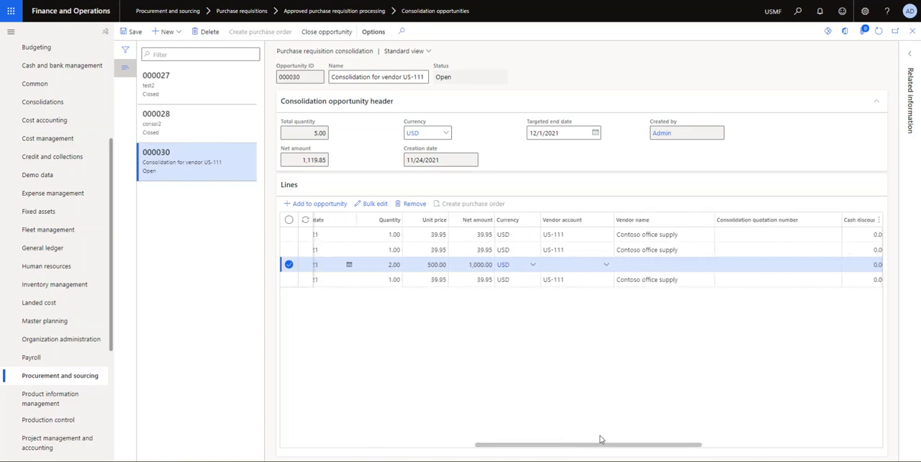
click(575, 265)
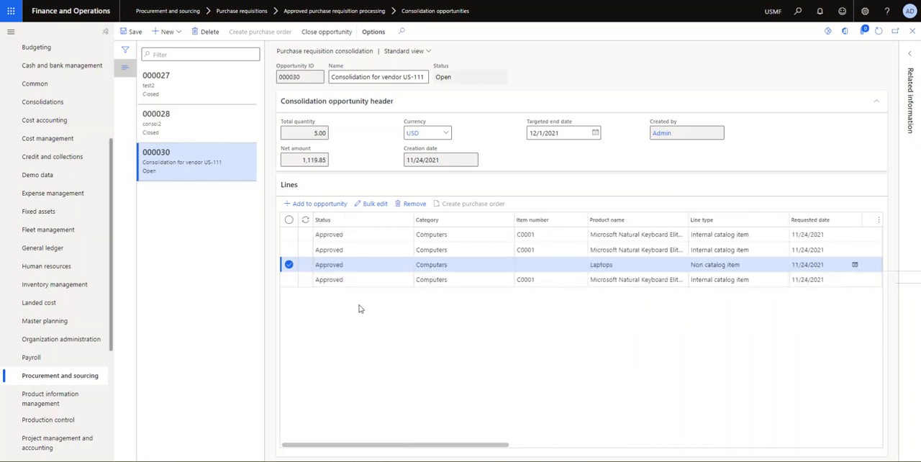
drag(391, 445, 616, 445)
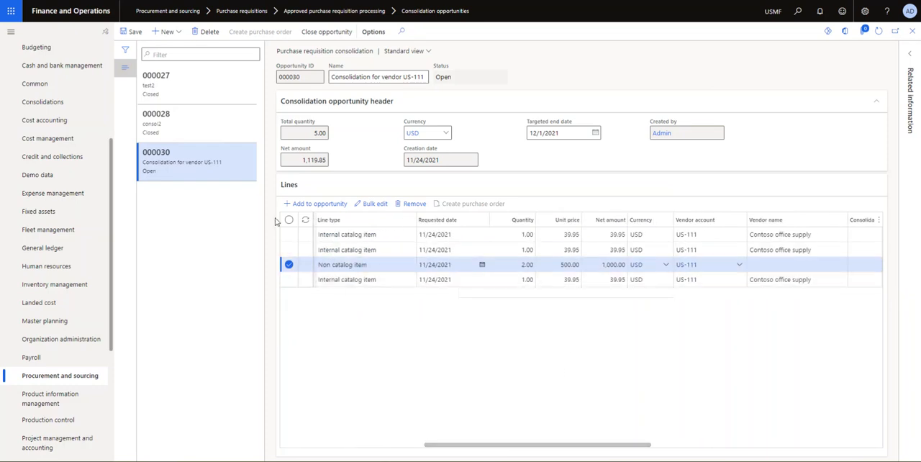
Bulk edit all four lines with a new 20% discount replacing the trade agreement discount.
click(288, 219)
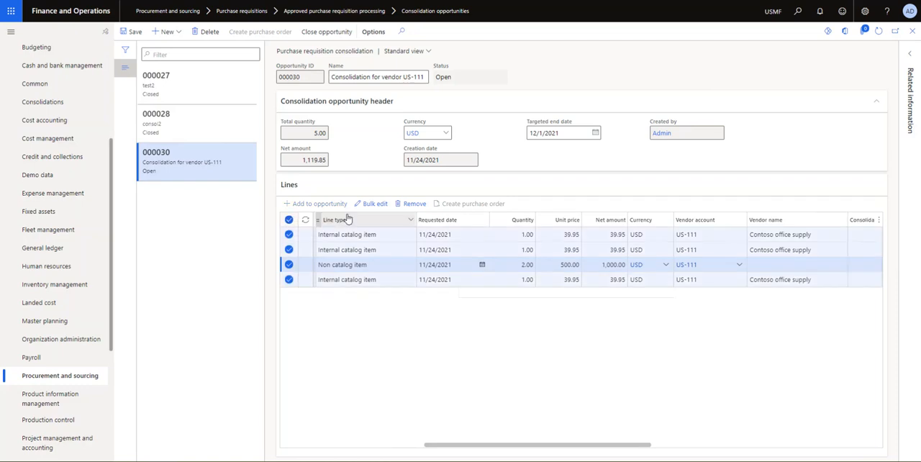
click(374, 202)
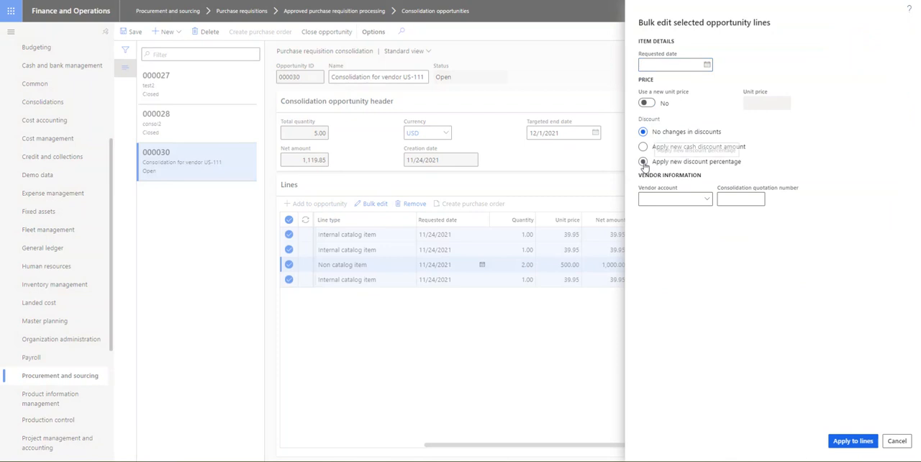
click(643, 161)
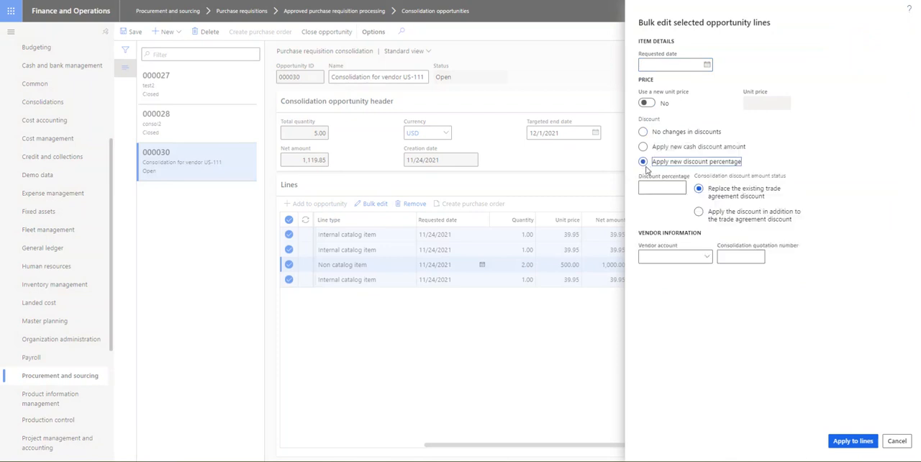
click(660, 187)
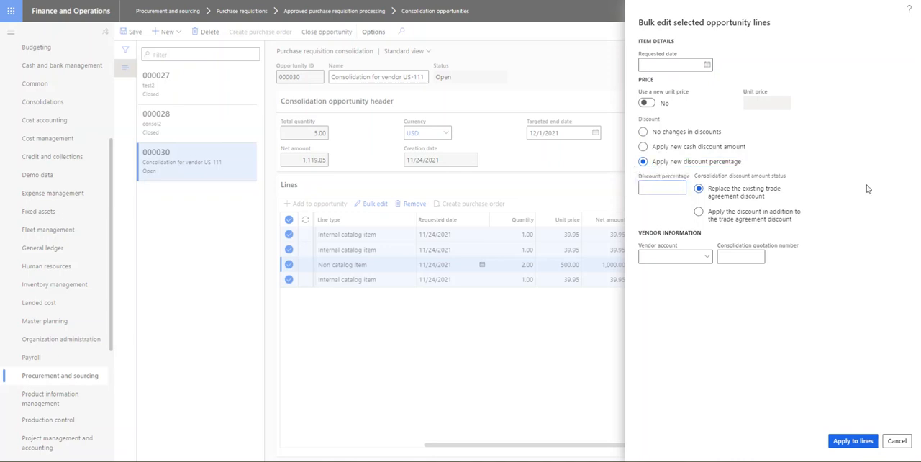
text(20)
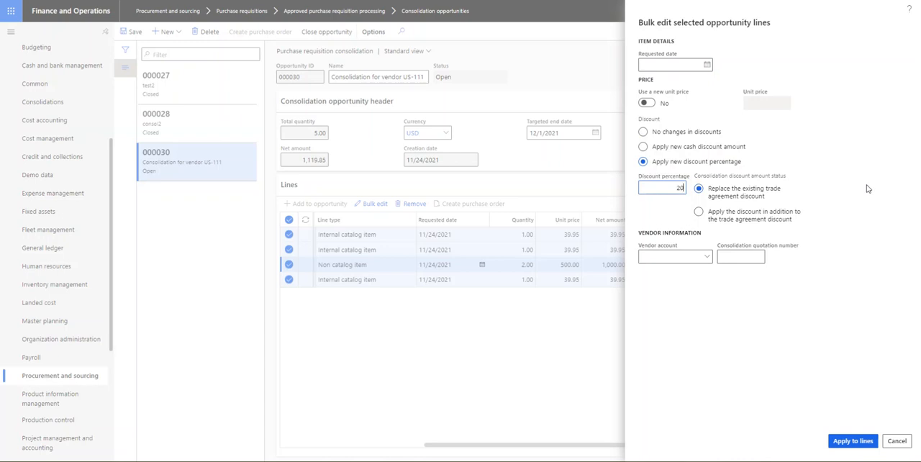
Keep the Replace the existing trade agreement discount option and apply to lines.
click(698, 210)
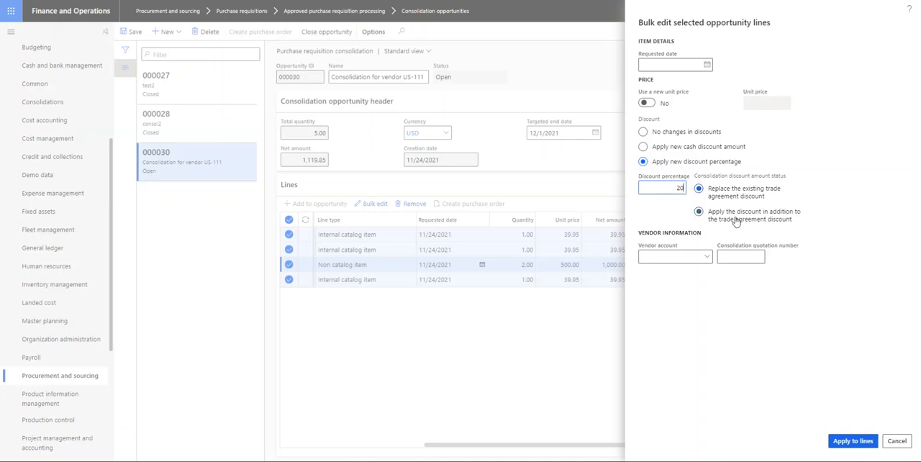
click(698, 216)
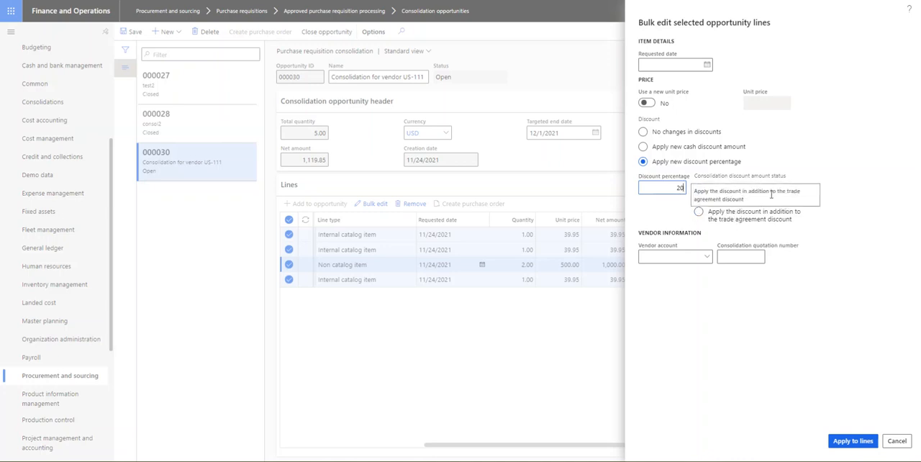
click(699, 187)
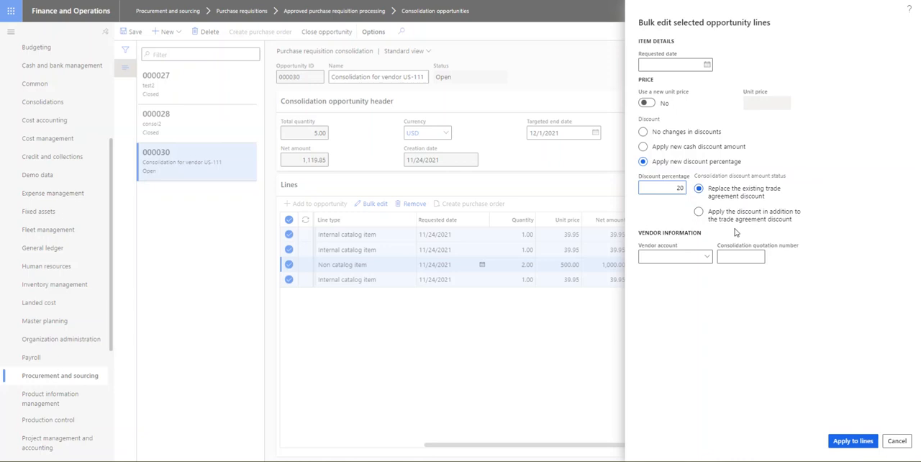
click(697, 210)
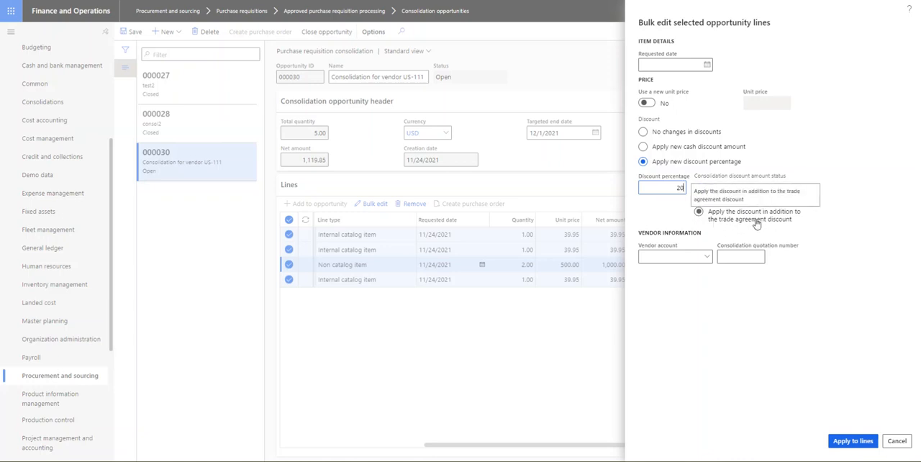
click(699, 191)
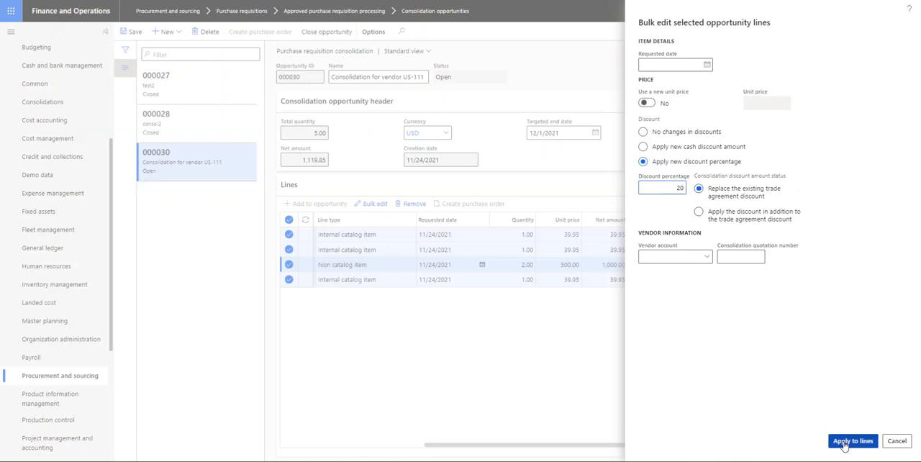
click(851, 440)
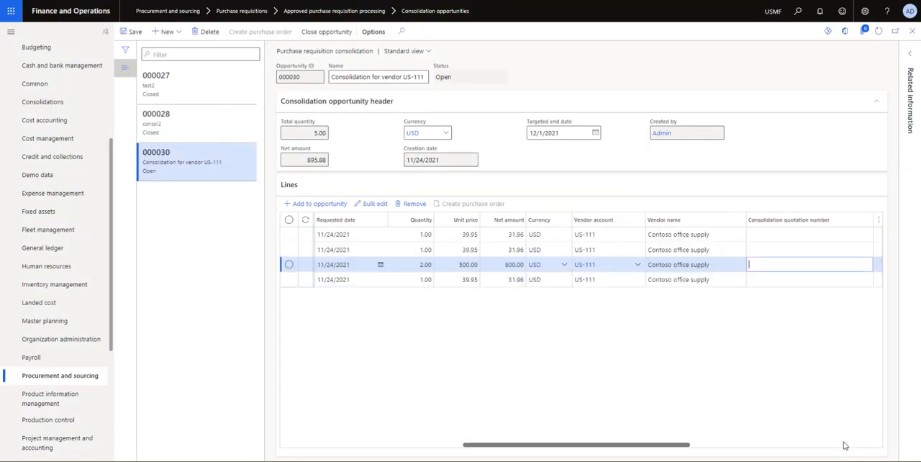
mouse_move(601, 438)
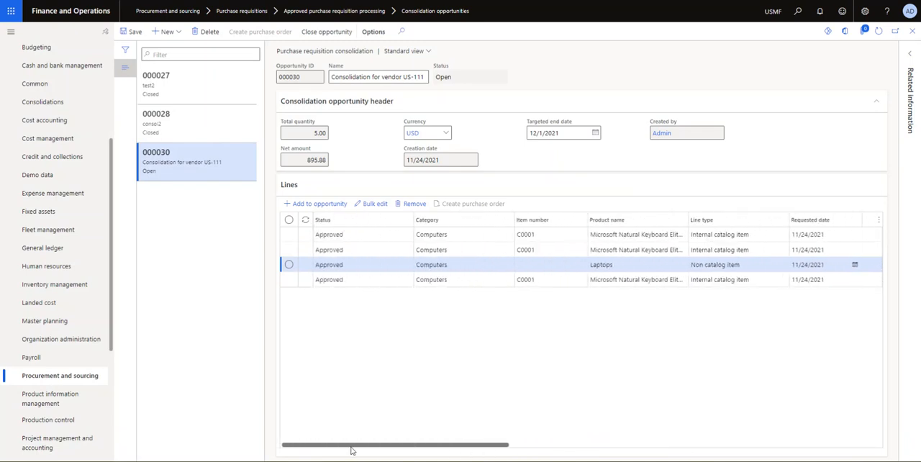
mouse_move(374, 308)
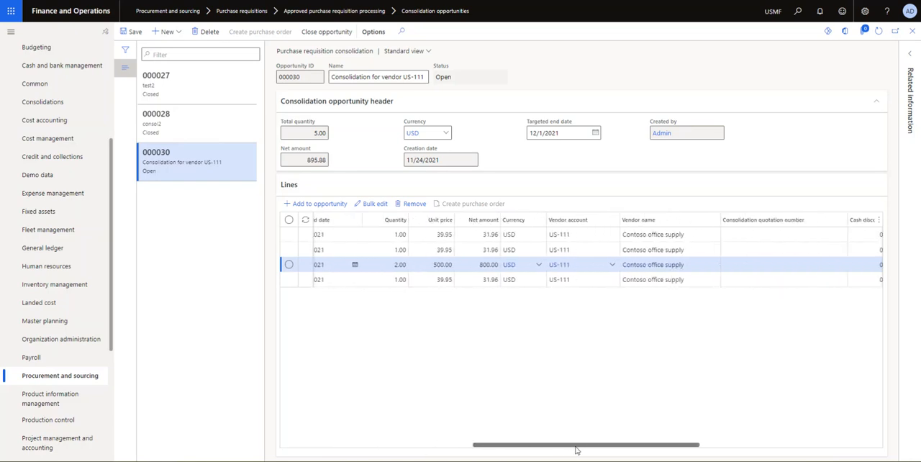
Scroll the Lines grid right to show the Consolidation quotation number column.
scroll(right, 3)
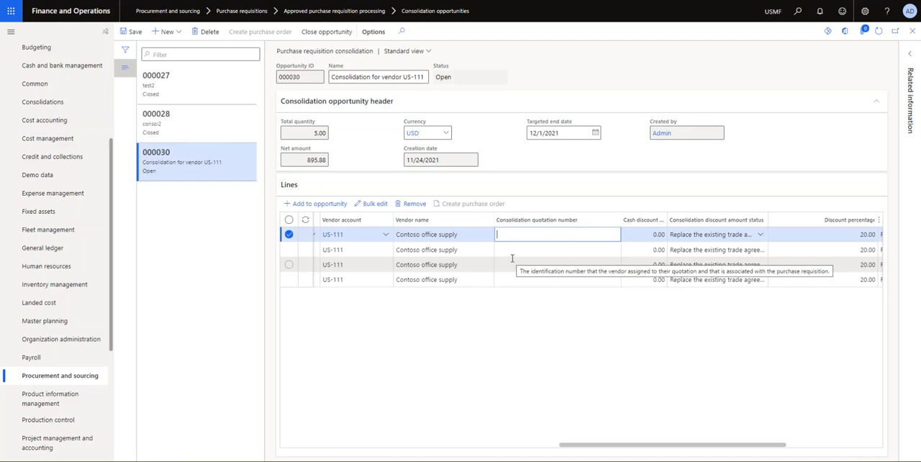
Enter consolidation quotation number CQN-001 on the lines of opportunity 000030.
text(C)
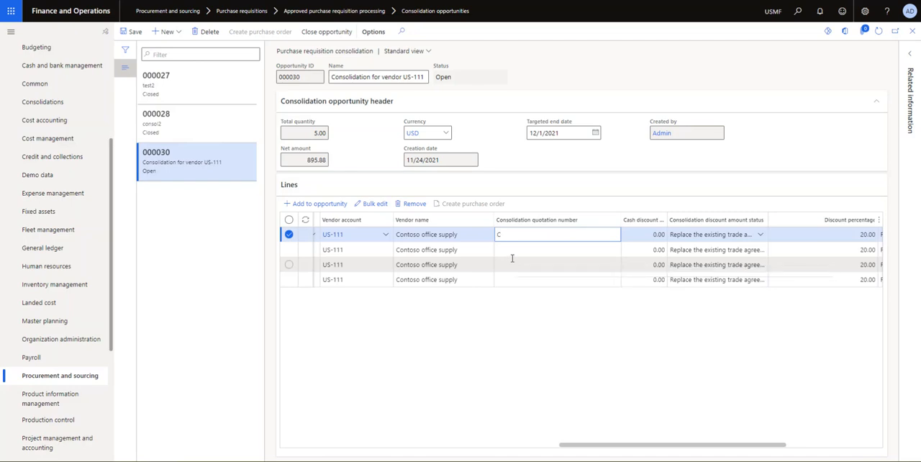
text(QN)
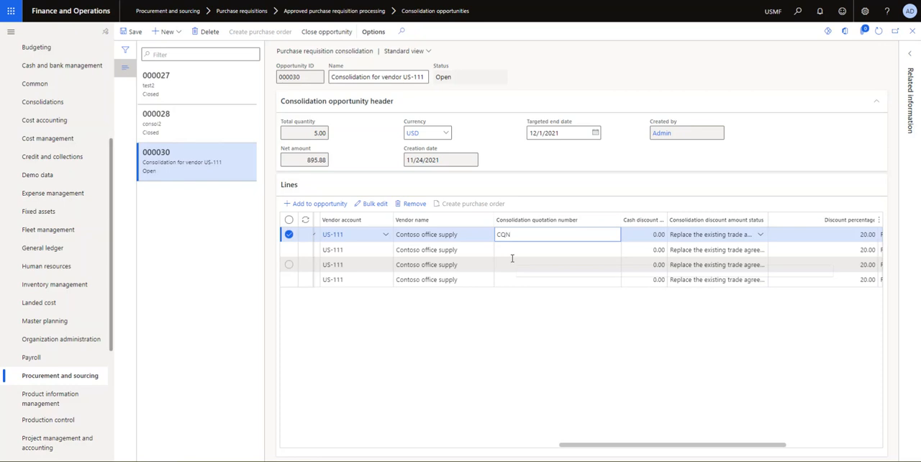
text(-001)
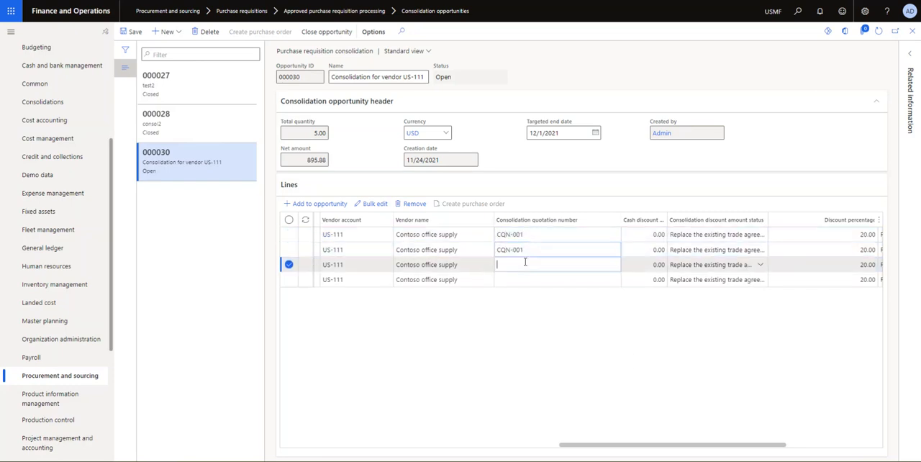
text(CQN-001)
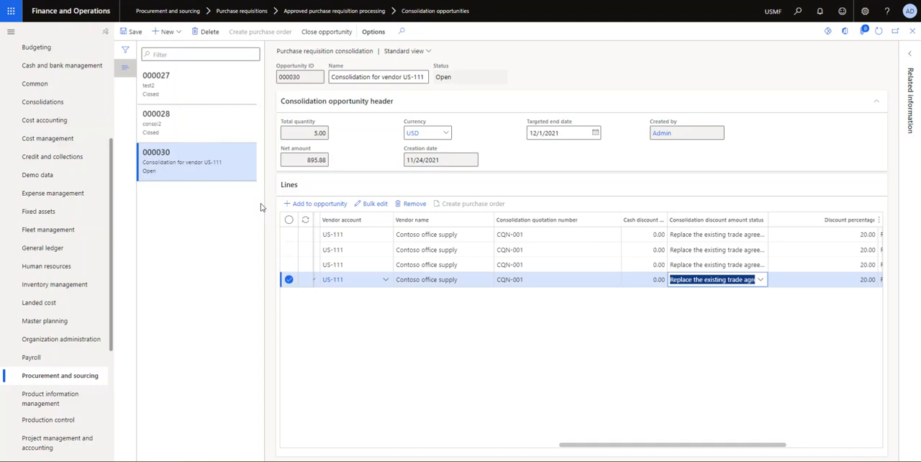
mouse_move(325, 30)
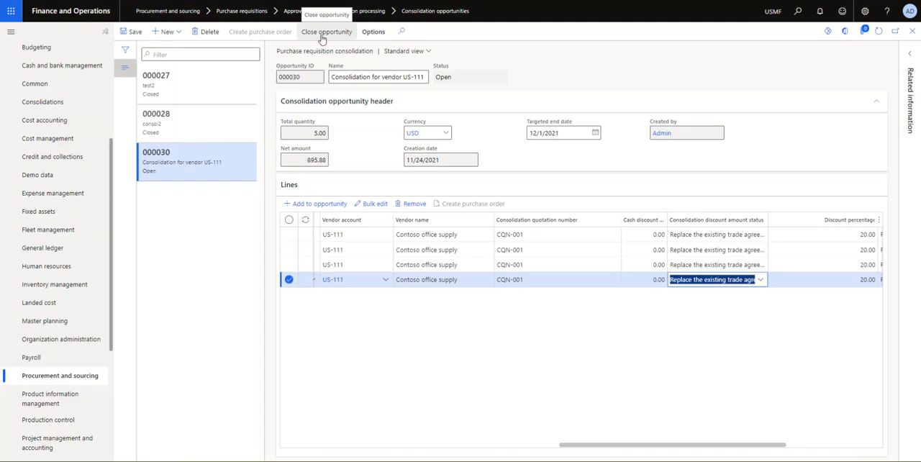
mouse_move(374, 147)
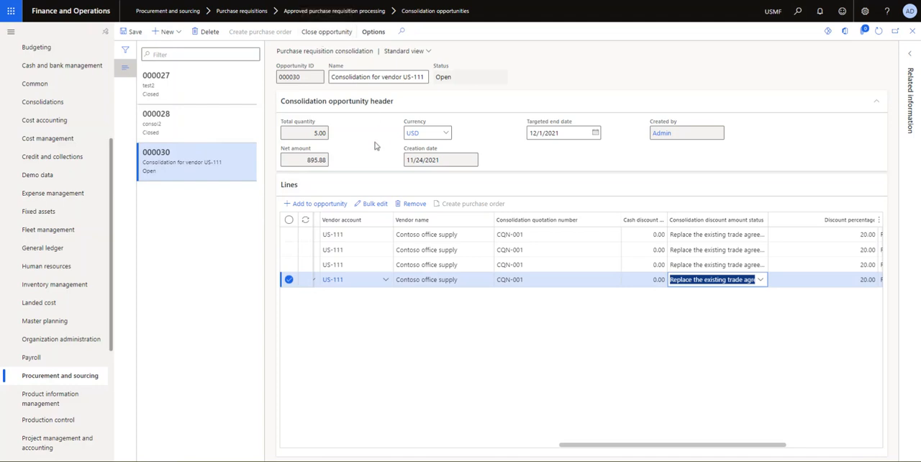
mouse_move(382, 169)
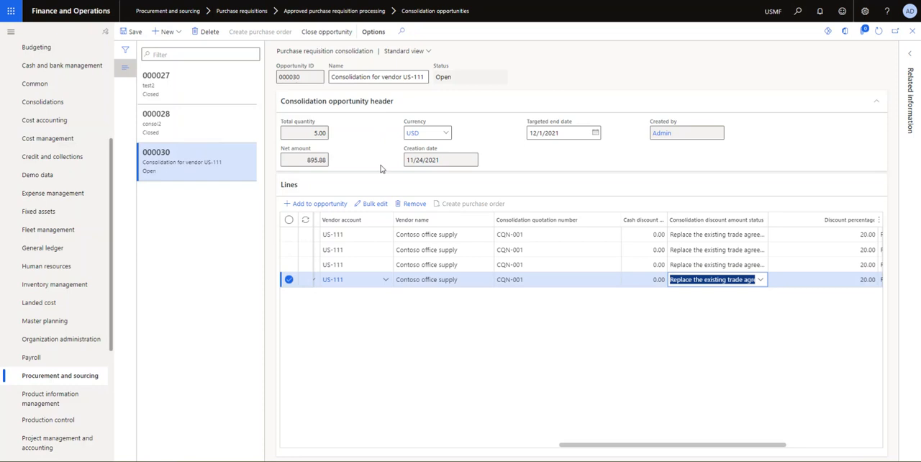
mouse_move(334, 110)
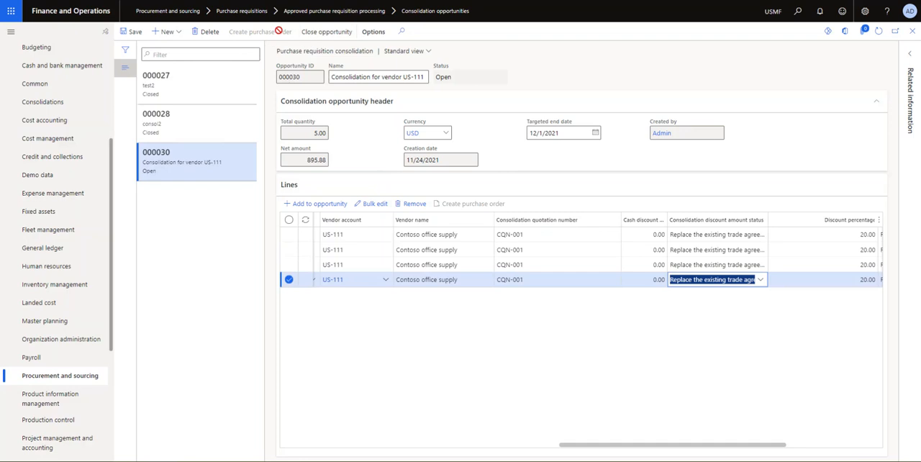
mouse_move(301, 46)
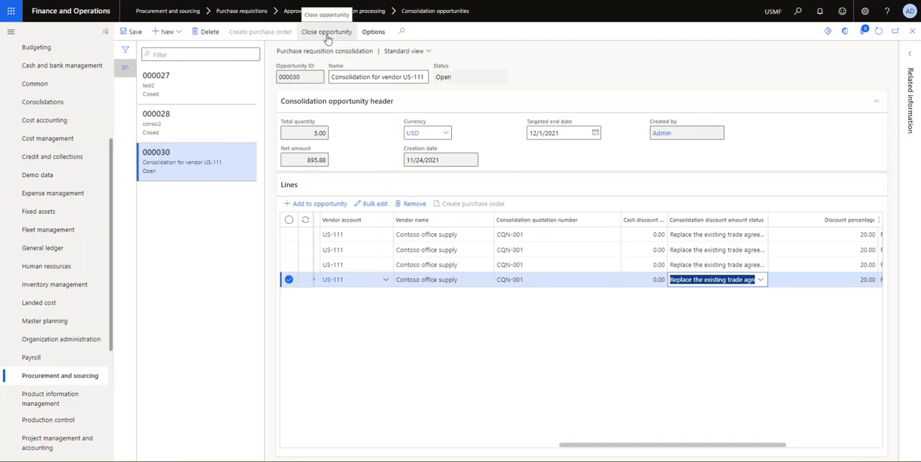
Close opportunity 000030 via Close opportunity, creating purchase order 00000407 for vendor US-111.
click(327, 30)
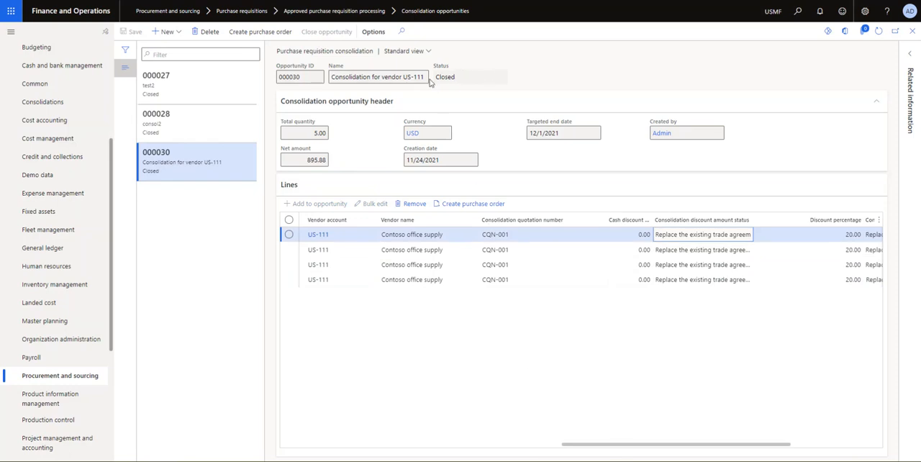
scroll(right, 3)
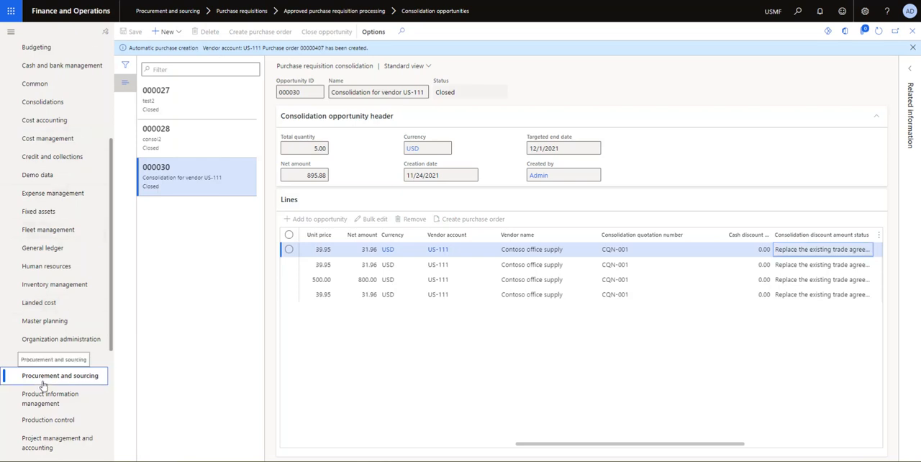
Navigate to All purchase orders and open purchase order 00000407 for Contoso office supply.
click(61, 374)
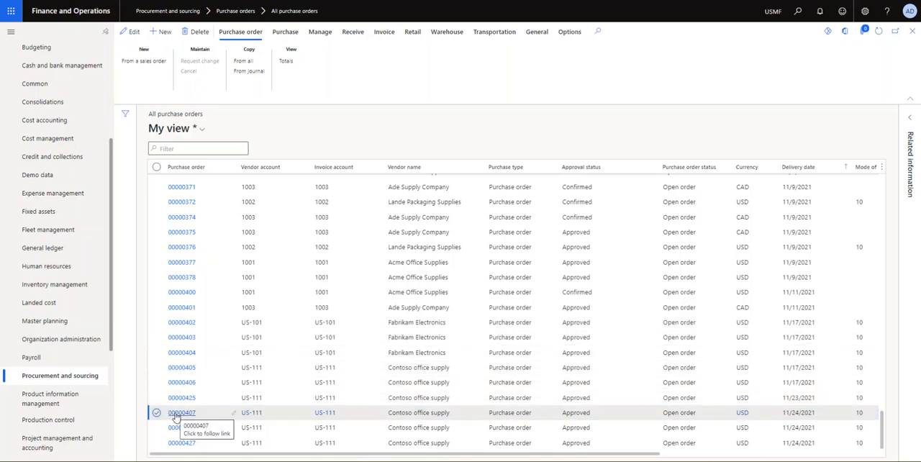
click(181, 411)
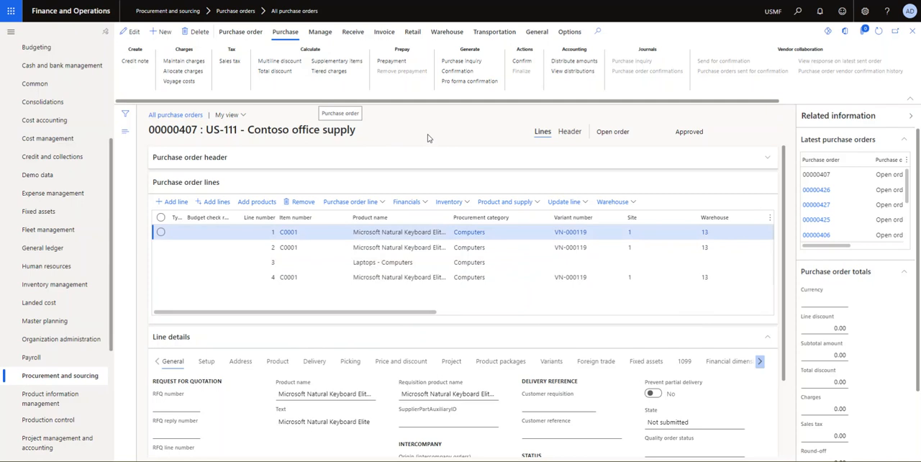
mouse_move(584, 335)
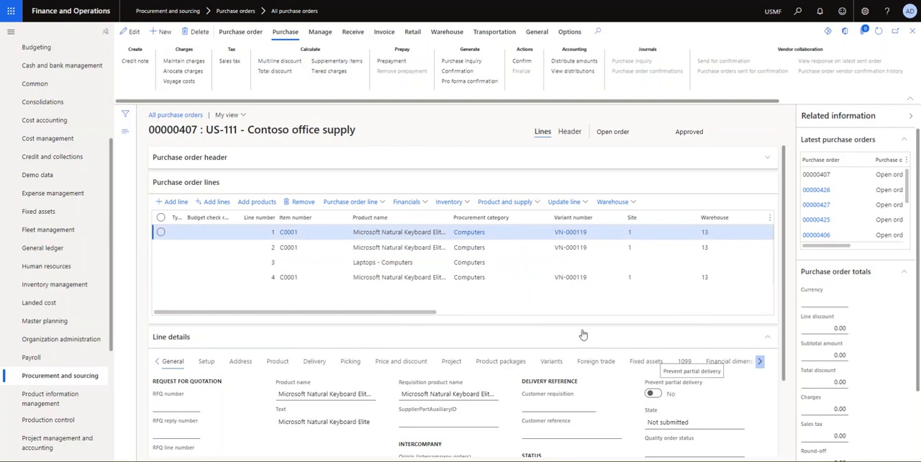
mouse_move(406, 187)
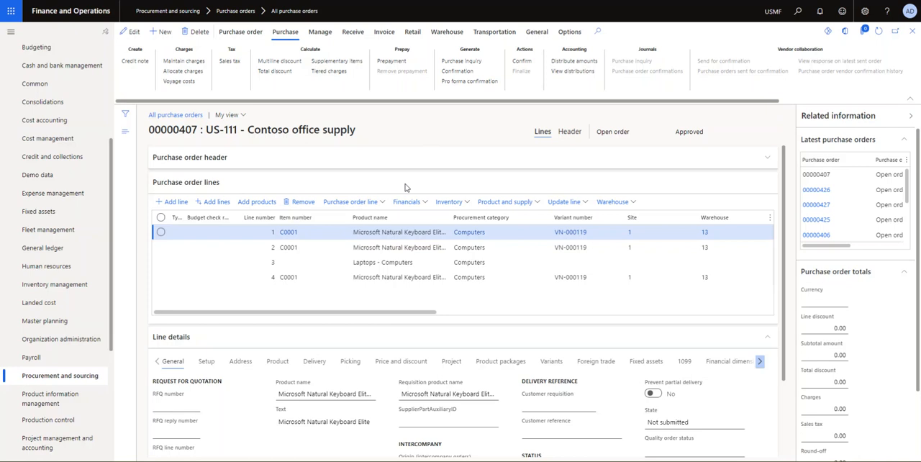
mouse_move(441, 179)
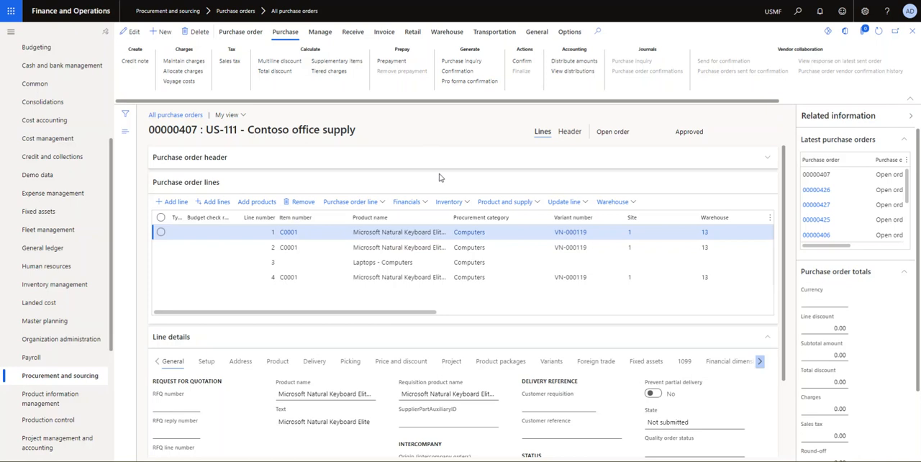
mouse_move(424, 152)
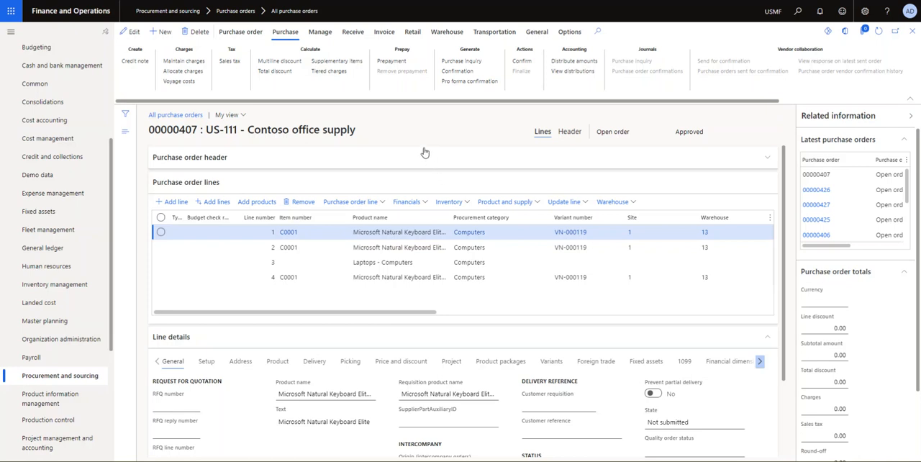
mouse_move(426, 150)
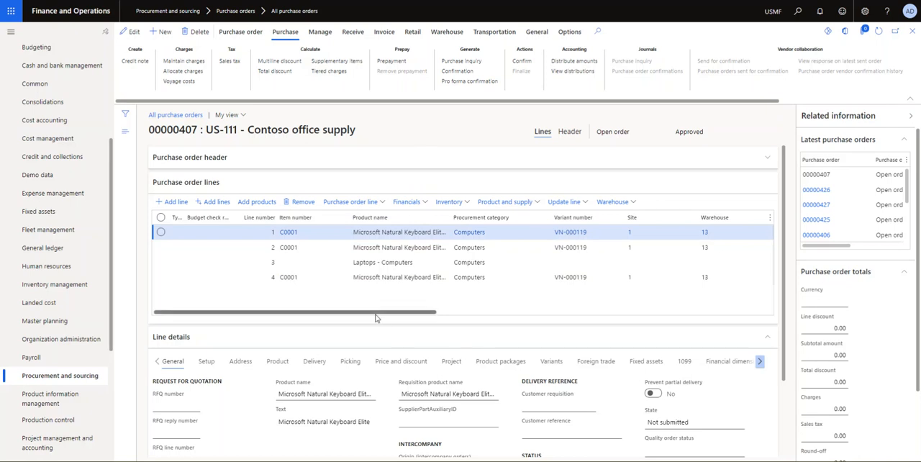
mouse_move(372, 317)
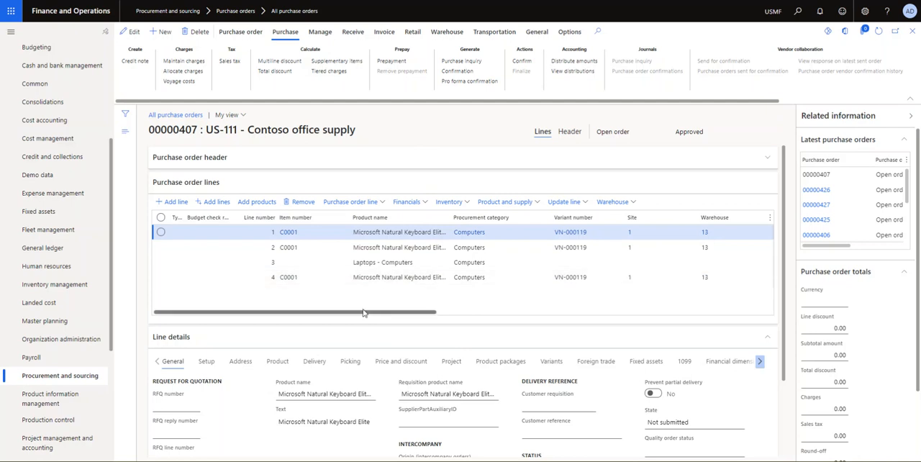
mouse_move(367, 316)
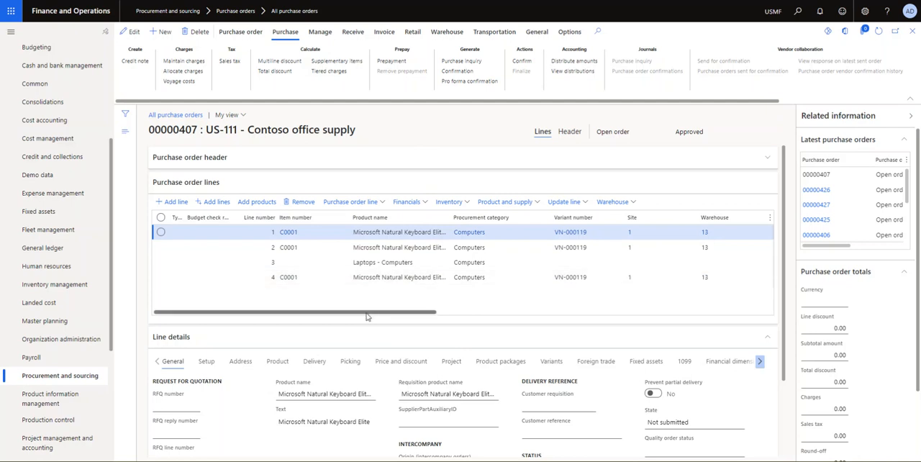
mouse_move(328, 320)
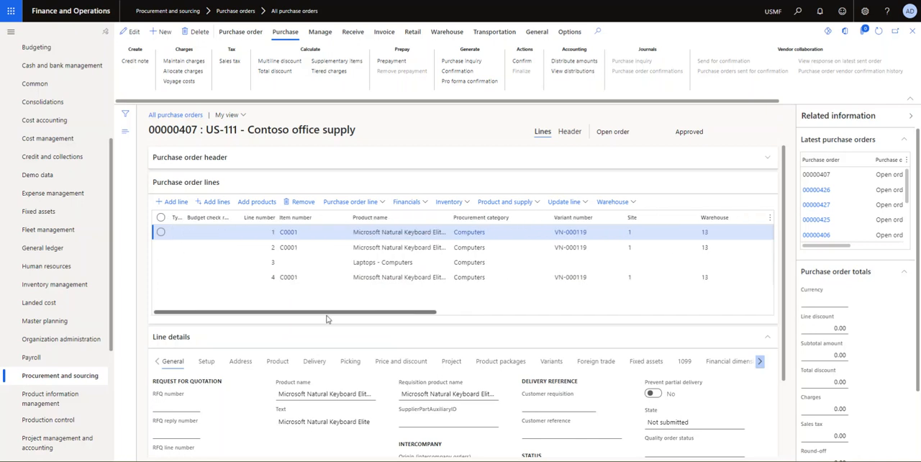